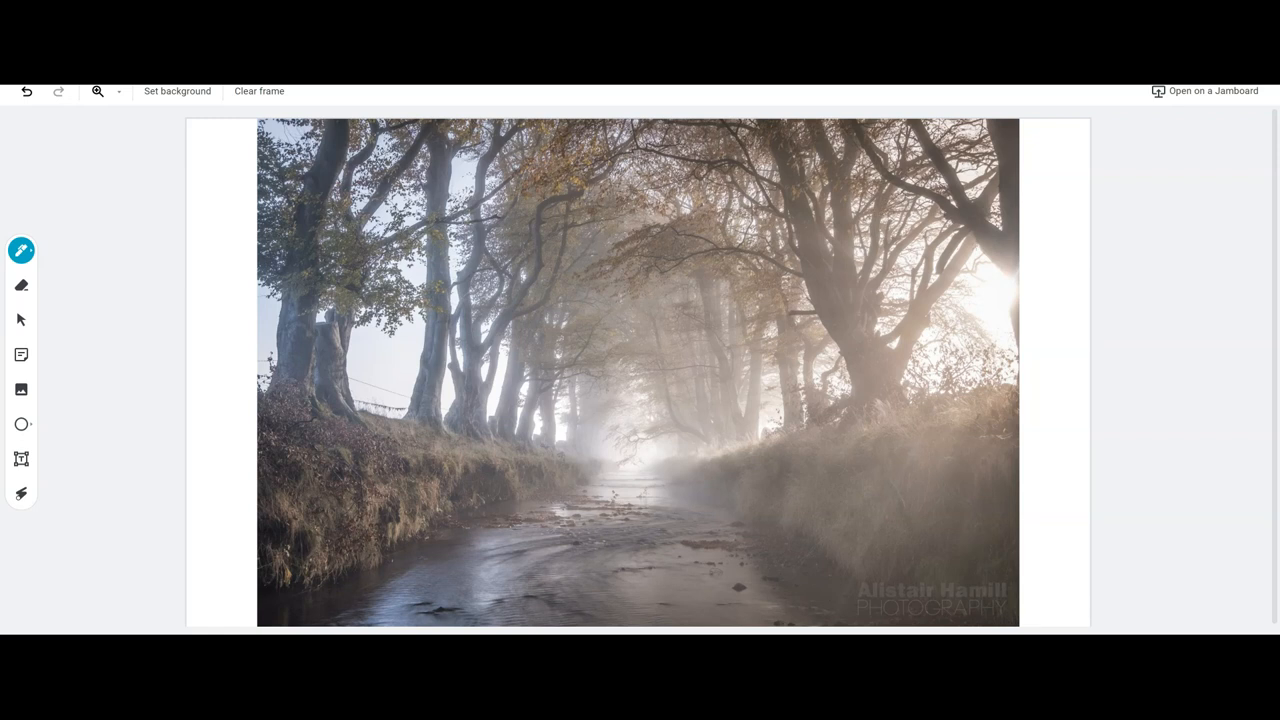
Draw a winding blue line down the river toward the bottom of the photo
{"action": "left_click_drag", "start_coordinate": [625, 471], "coordinate": [645, 469]}
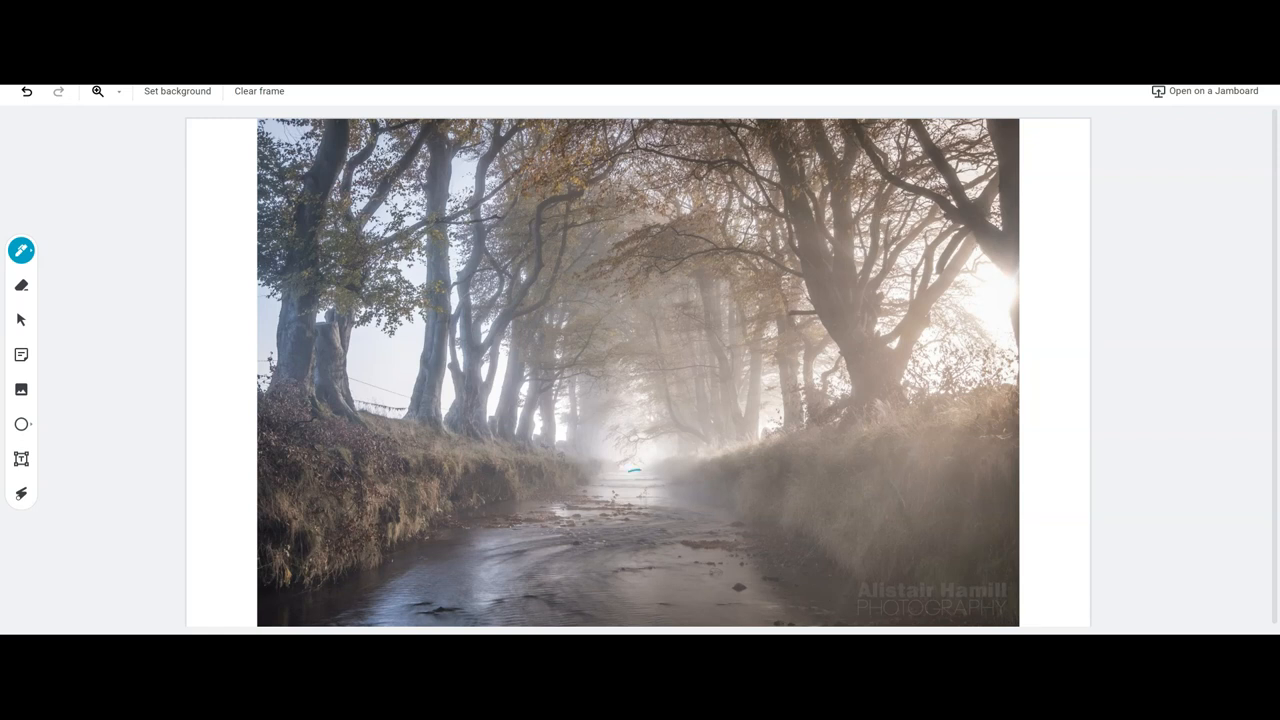
{"action": "left_click_drag", "start_coordinate": [640, 465], "coordinate": [665, 545]}
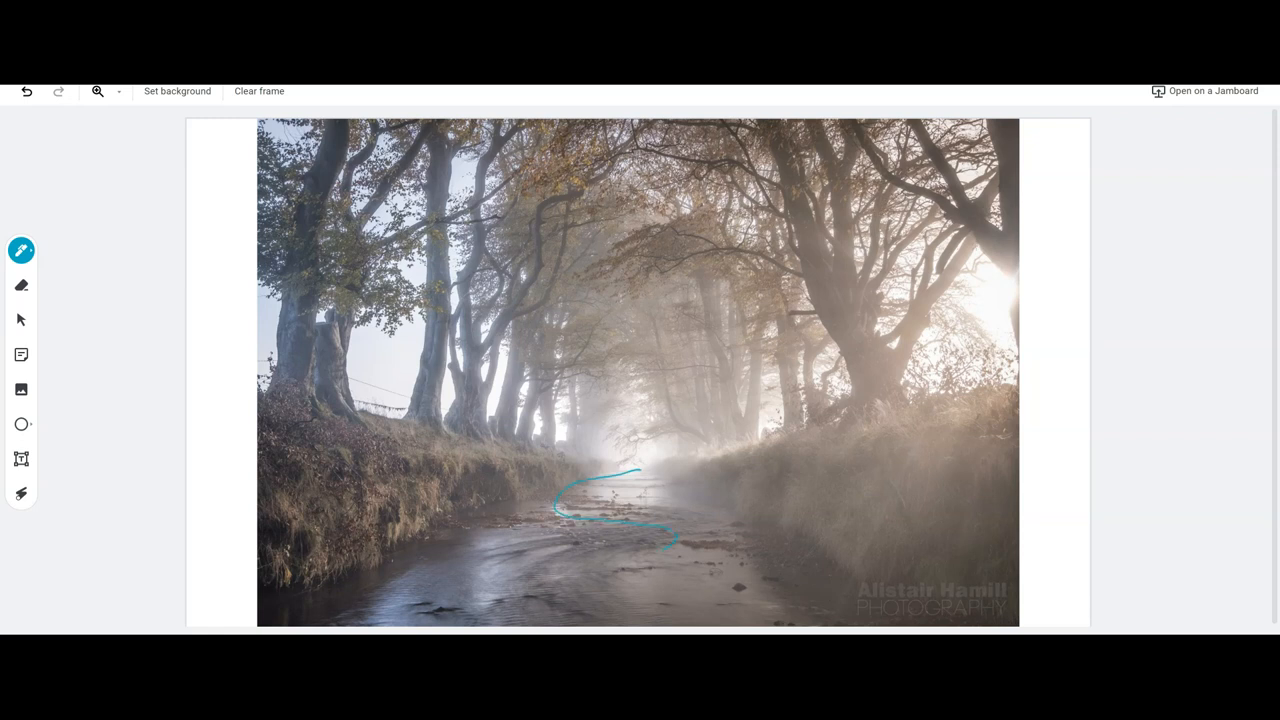
{"action": "left_click_drag", "start_coordinate": [665, 545], "coordinate": [535, 615]}
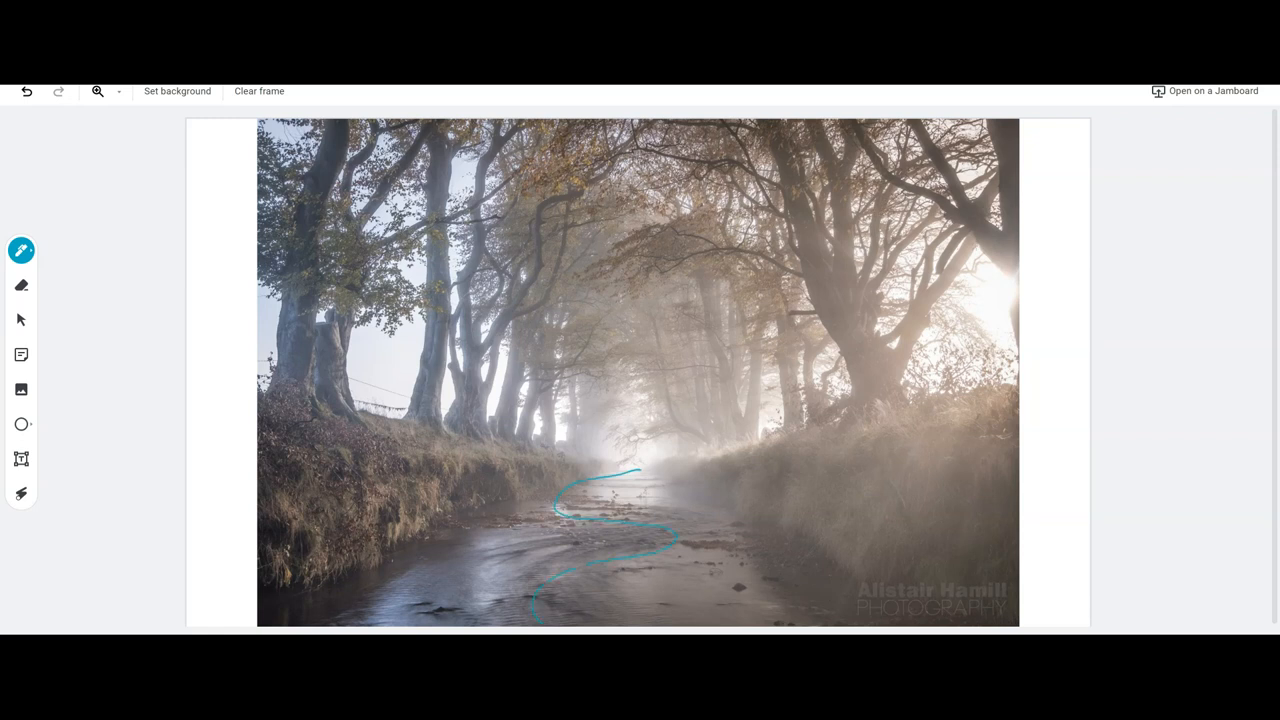
Add blue arrows pointing out to the right and left banks
{"action": "left_click_drag", "start_coordinate": [680, 530], "coordinate": [755, 525]}
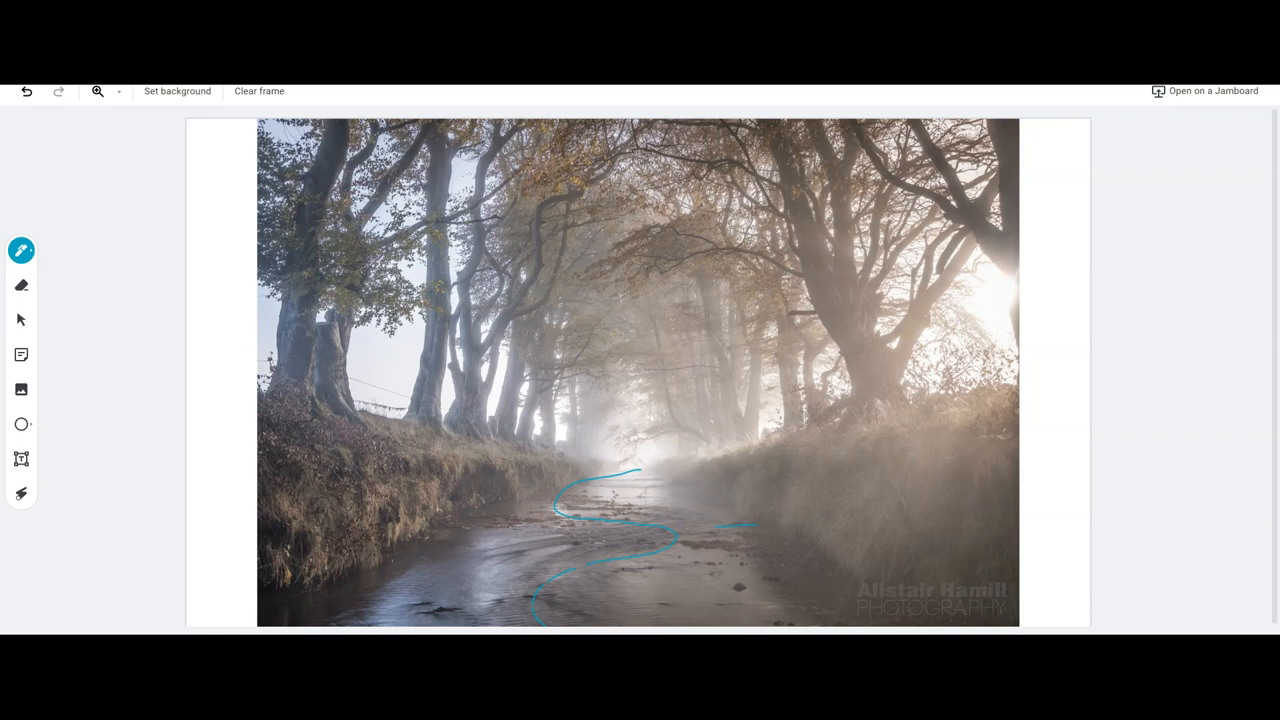
{"action": "left_click_drag", "start_coordinate": [755, 525], "coordinate": [775, 520]}
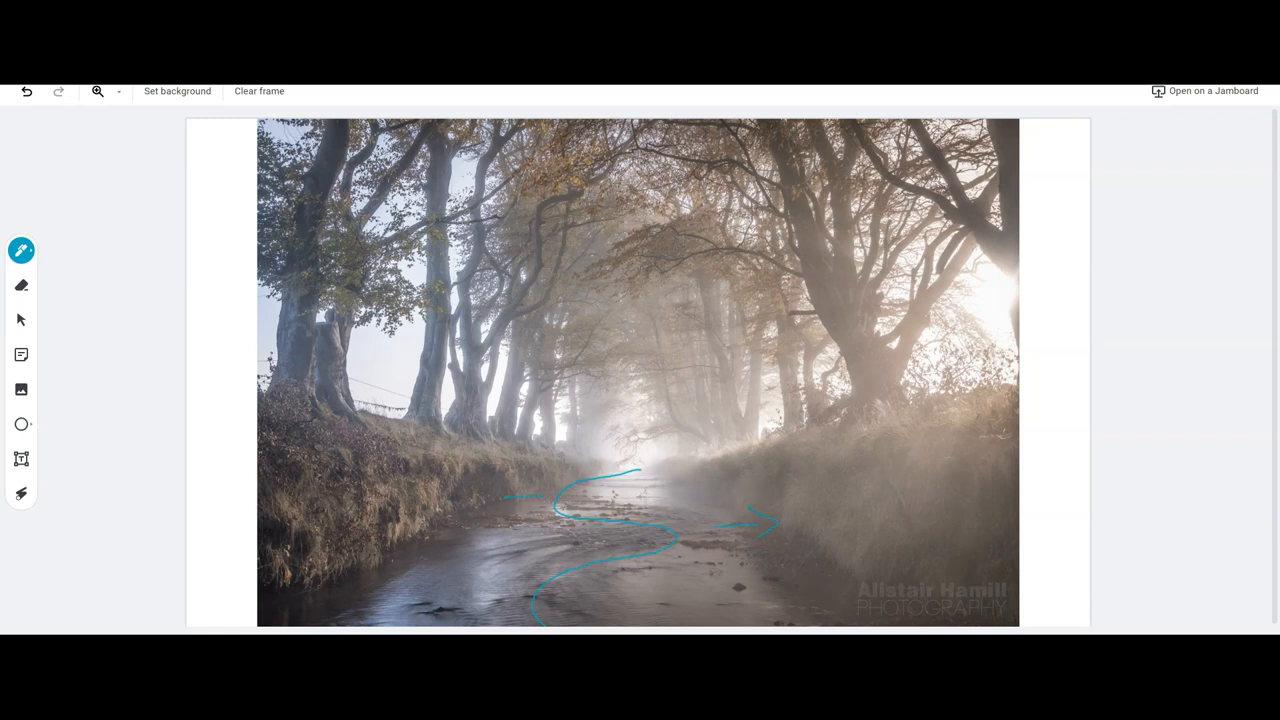
{"action": "left_click_drag", "start_coordinate": [540, 485], "coordinate": [505, 497]}
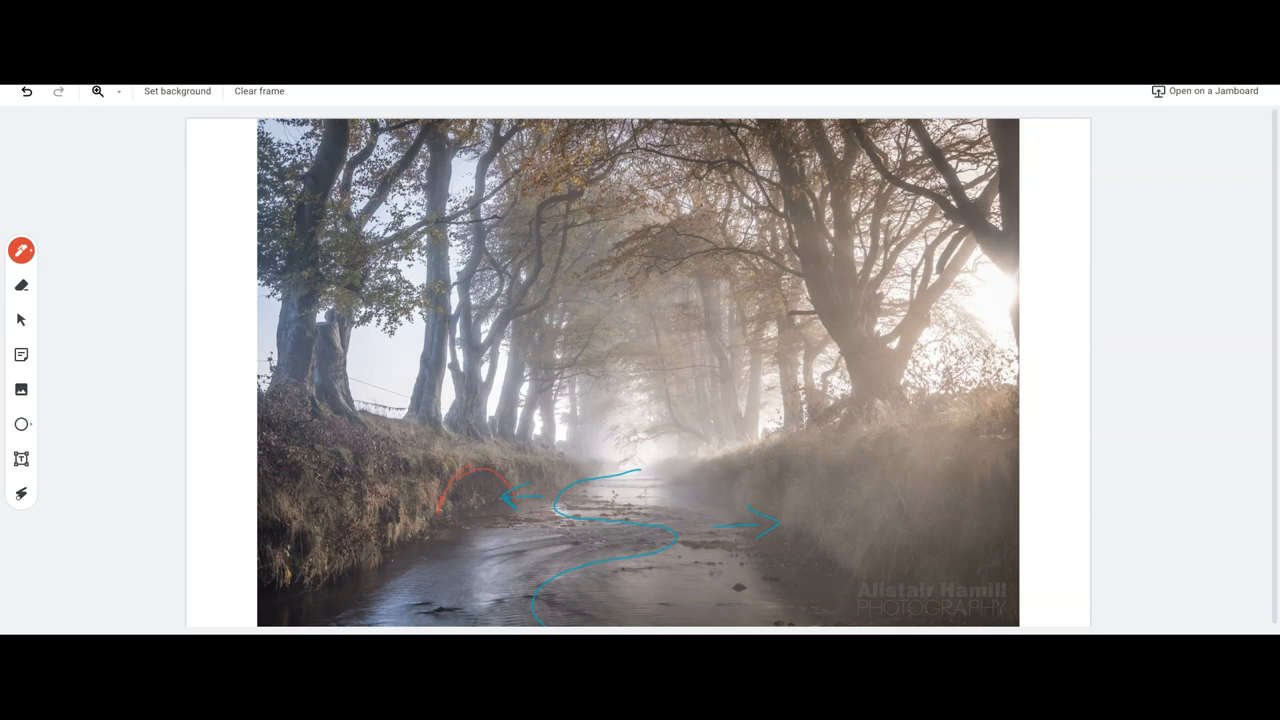
Outline the left riverbank in red and circle a spot near the distant trees
{"action": "left_click_drag", "start_coordinate": [450, 510], "coordinate": [510, 508]}
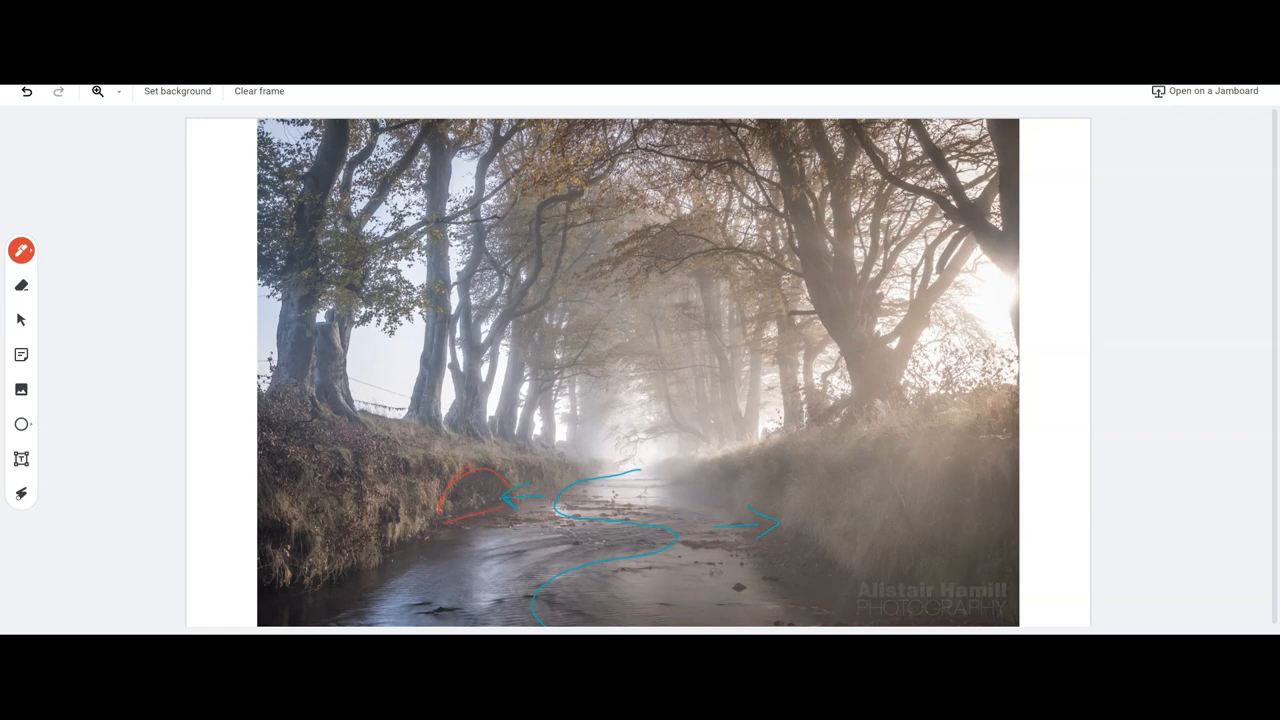
{"action": "left_click_drag", "start_coordinate": [585, 430], "coordinate": [535, 465]}
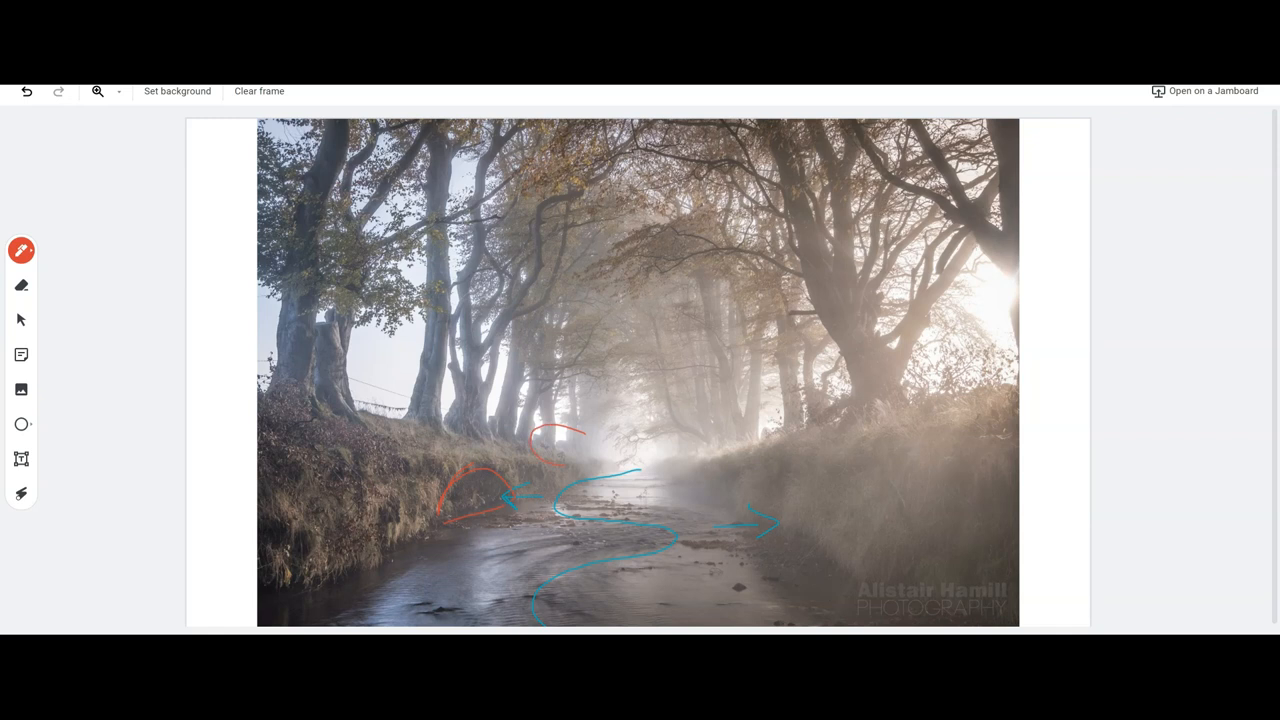
{"action": "left_click_drag", "start_coordinate": [585, 430], "coordinate": [560, 460]}
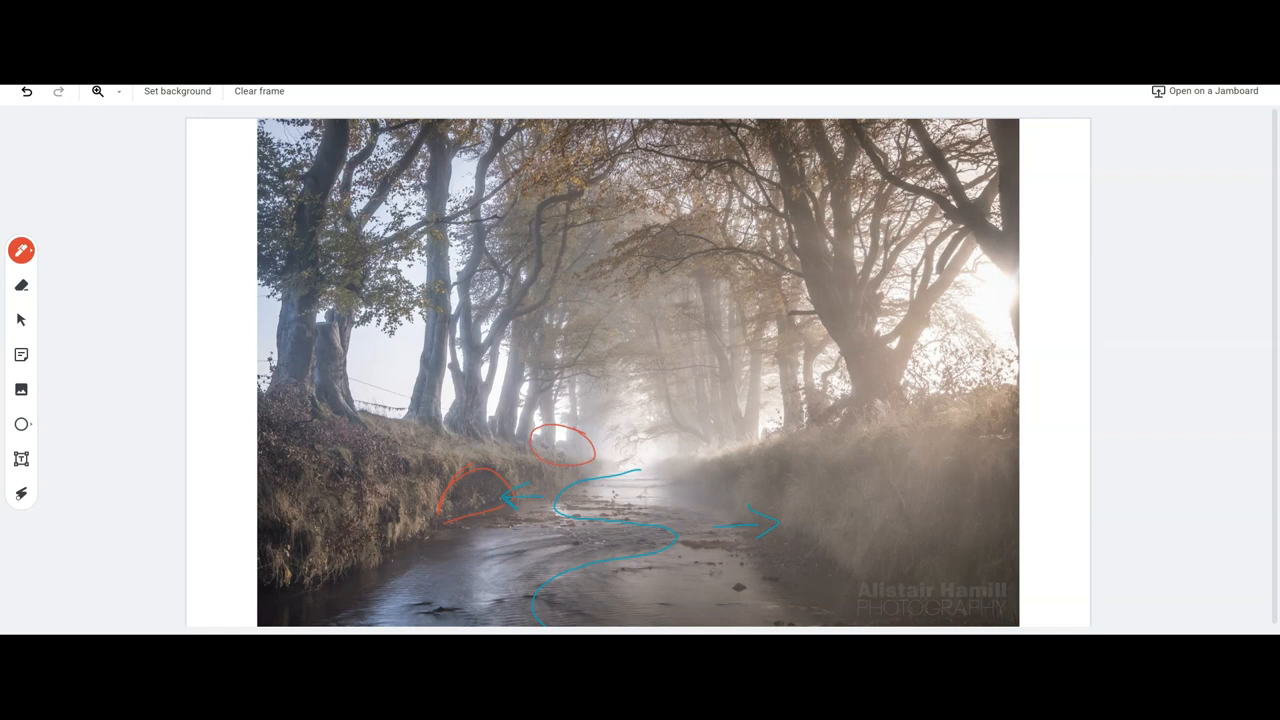
{"action": "left_click_drag", "start_coordinate": [755, 415], "coordinate": [780, 450]}
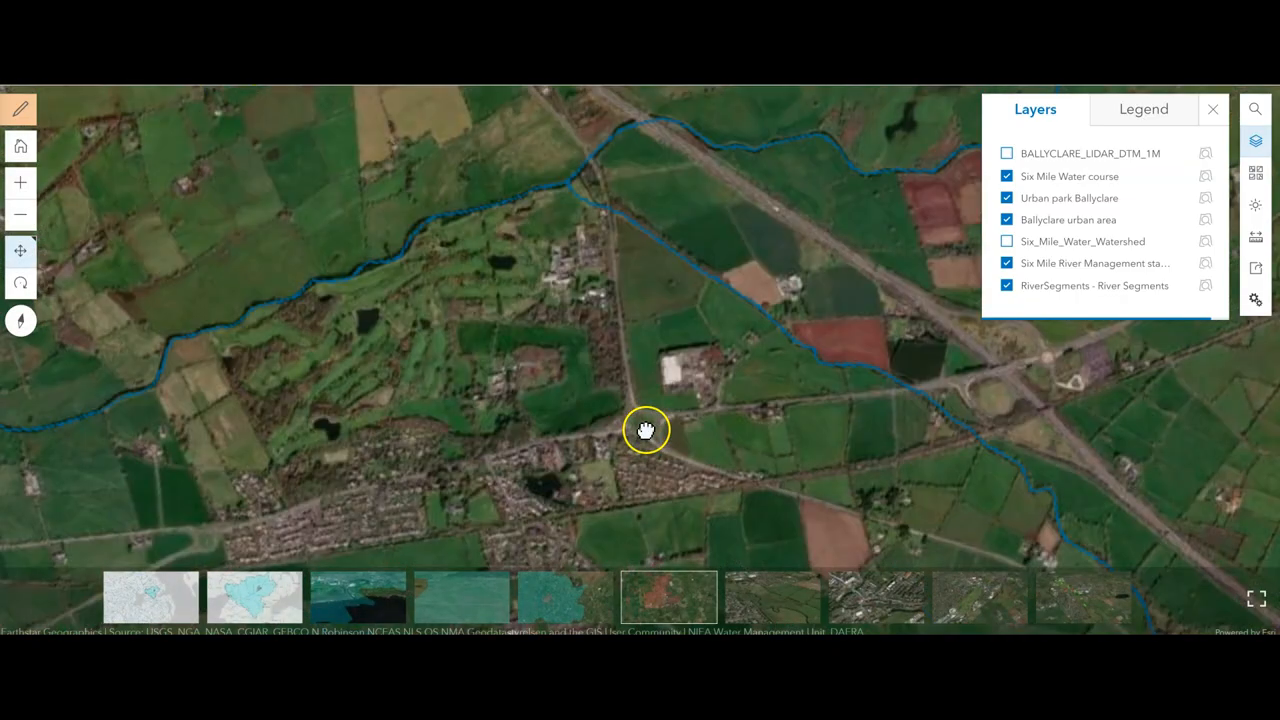
Pan along Six Mile Water, following the tree-lined channel across fields toward the main road
{"action": "left_click_drag", "start_coordinate": [646, 431], "coordinate": [603, 451]}
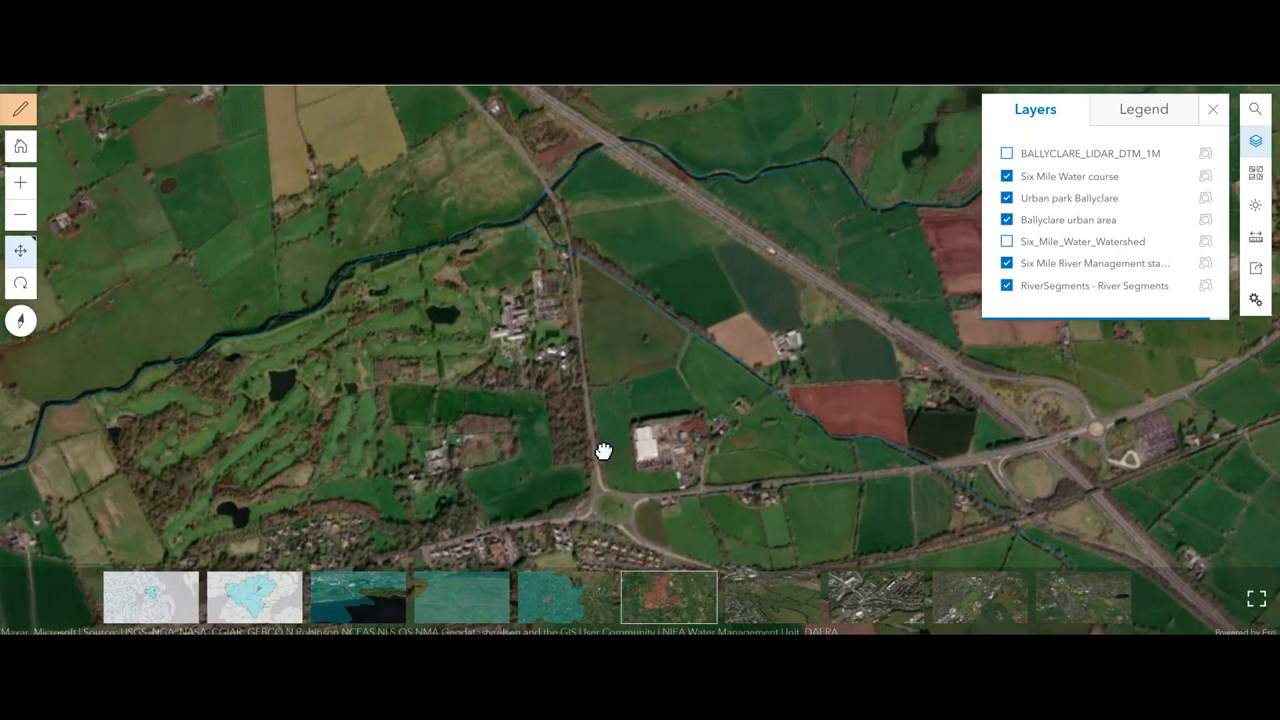
{"action": "left_click_drag", "start_coordinate": [603, 451], "coordinate": [565, 275]}
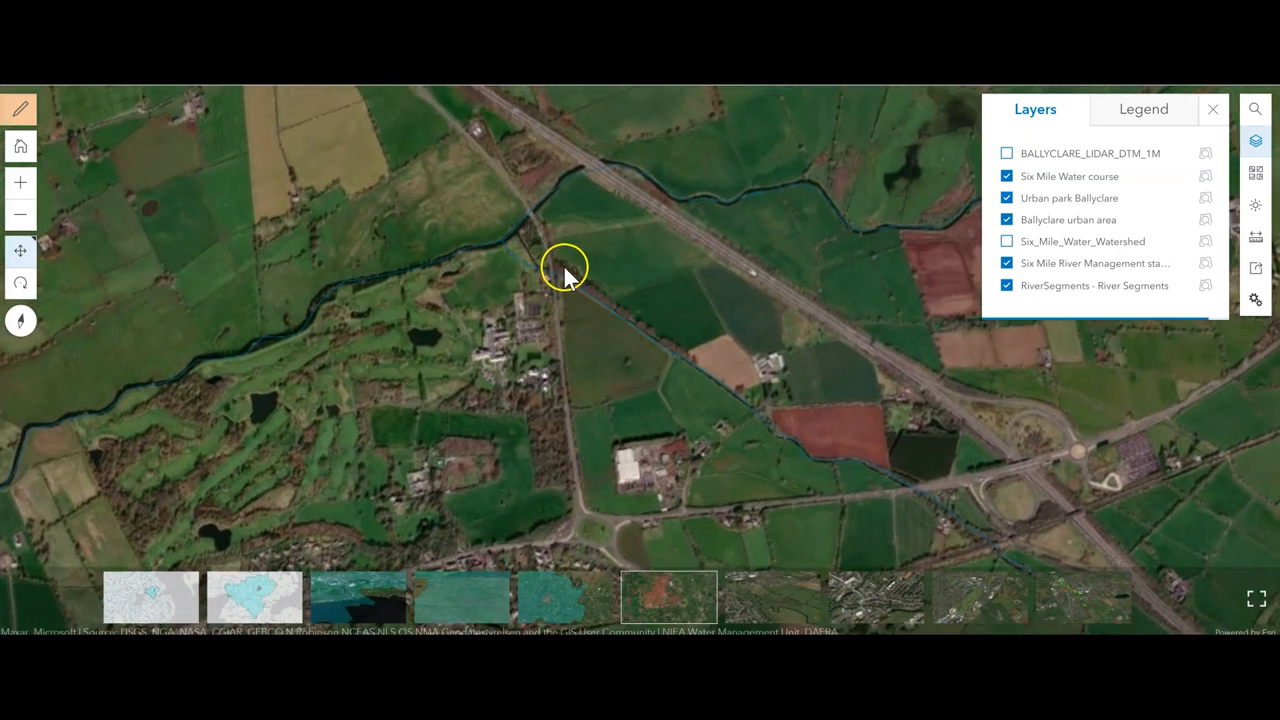
{"action": "mouse_move", "coordinate": [438, 340]}
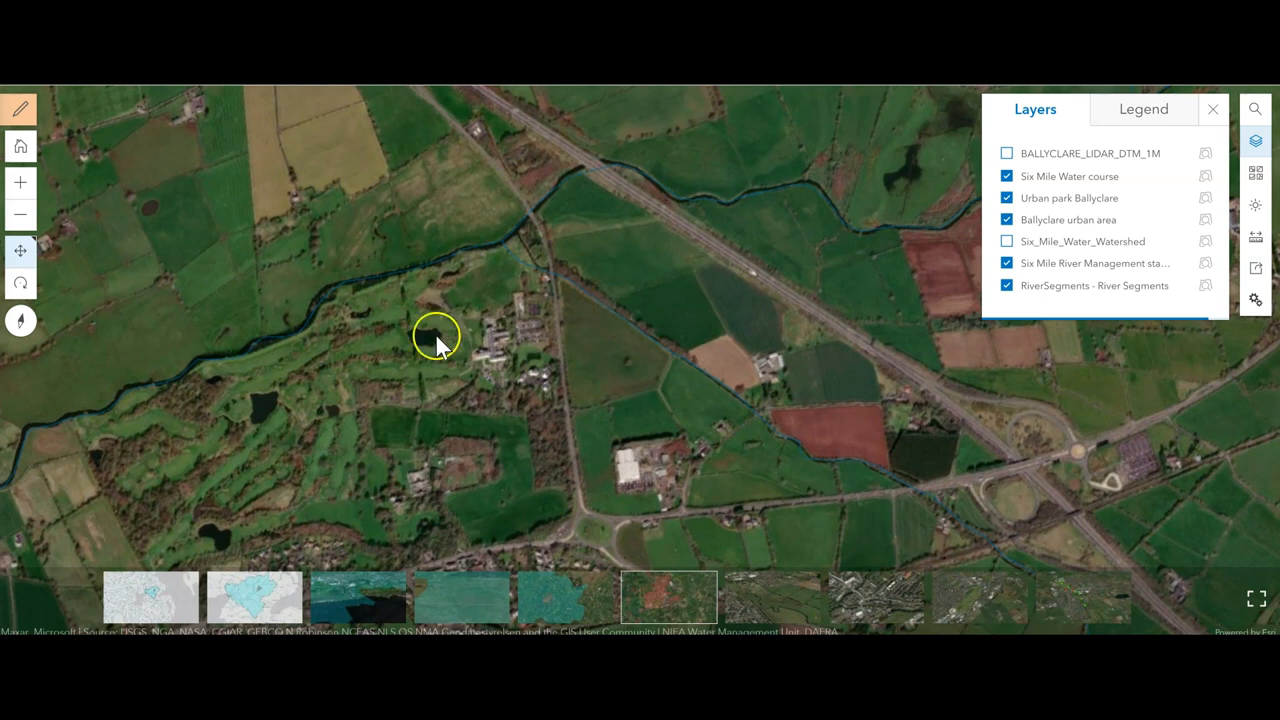
{"action": "mouse_move", "coordinate": [293, 333]}
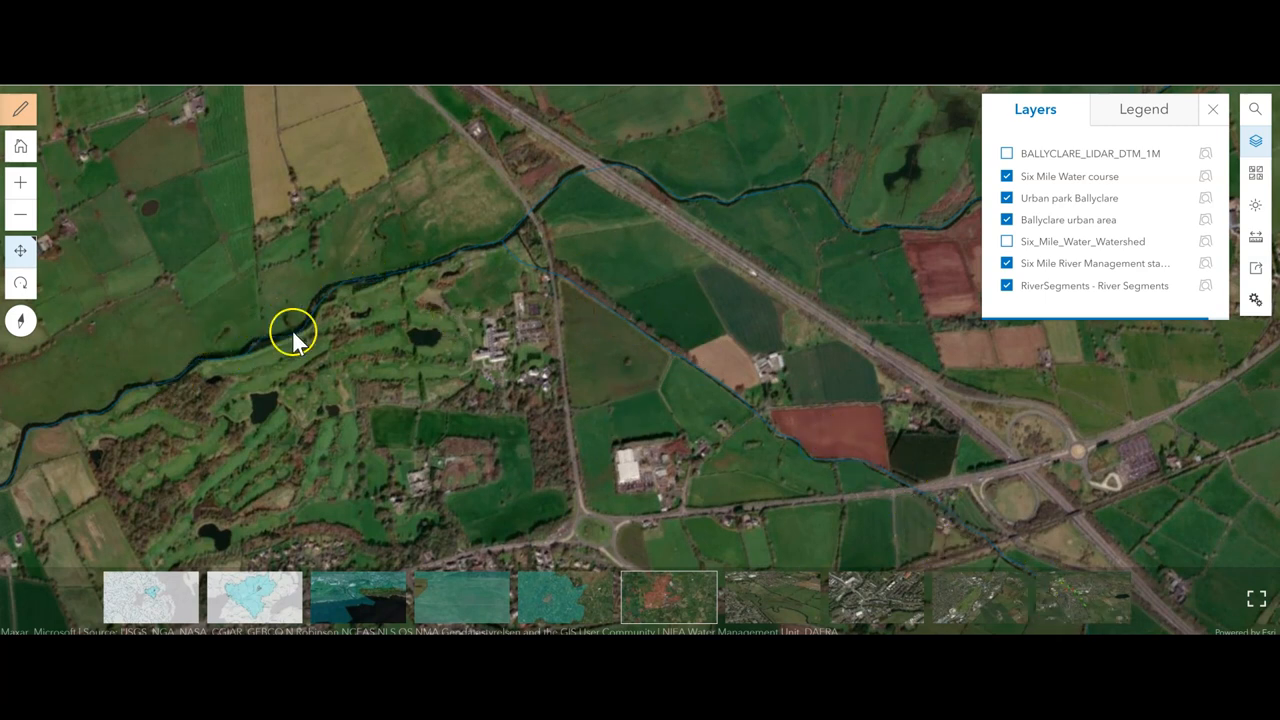
{"action": "mouse_move", "coordinate": [535, 170]}
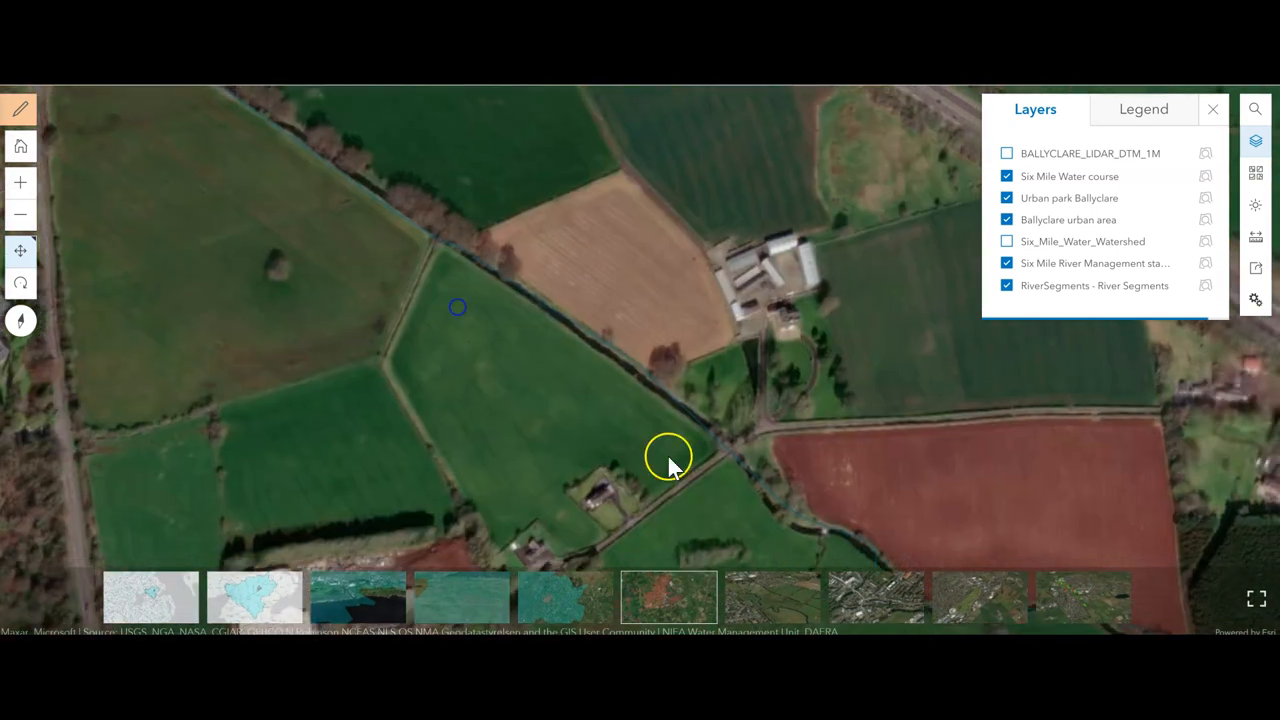
{"action": "left_click_drag", "start_coordinate": [670, 465], "coordinate": [420, 335]}
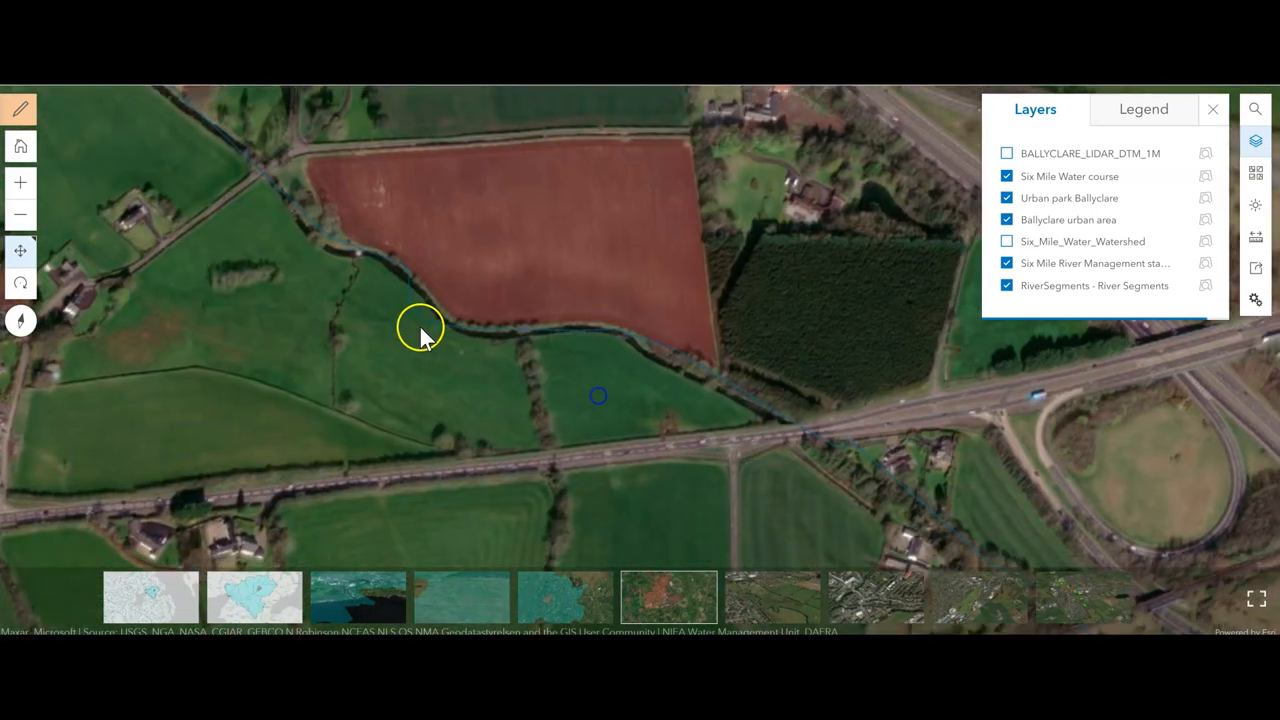
{"action": "left_click_drag", "start_coordinate": [420, 330], "coordinate": [470, 300]}
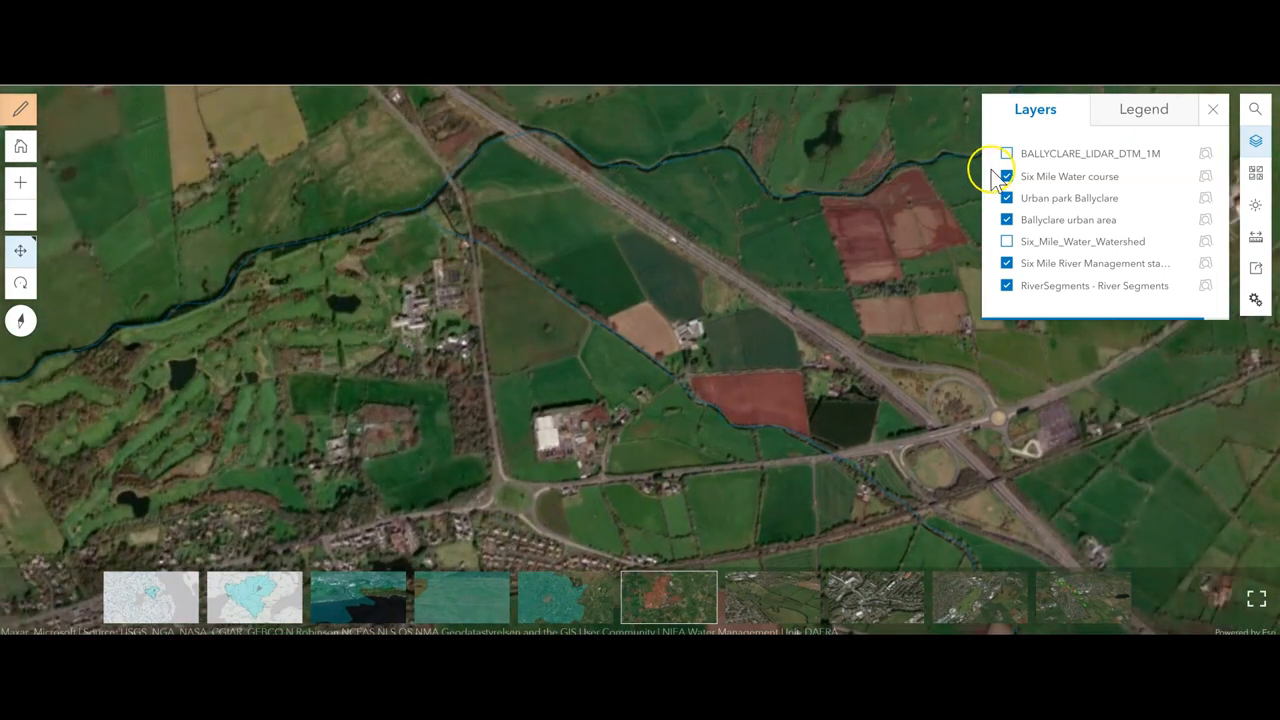
Turn on BALLYCLARE_LIDAR_DTM_1M and rotate the terrain around the meanders and road crossing
{"action": "left_click", "coordinate": [1006, 176]}
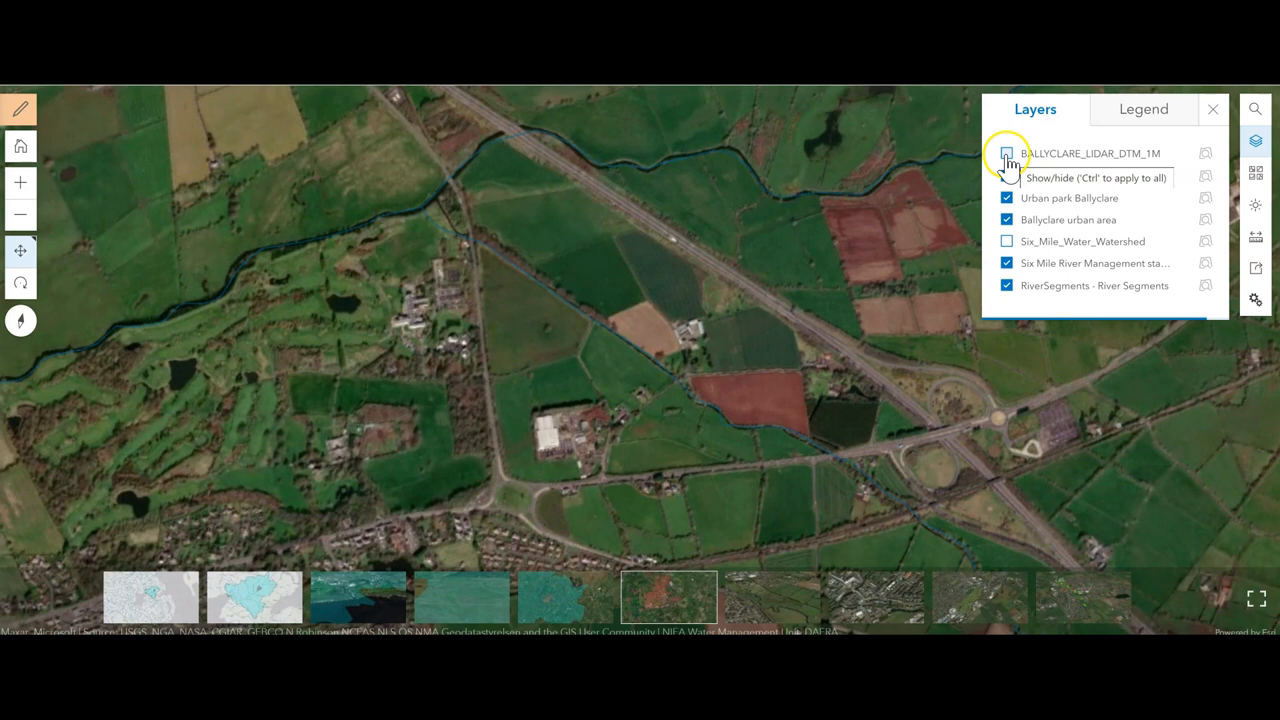
{"action": "left_click", "coordinate": [1006, 153]}
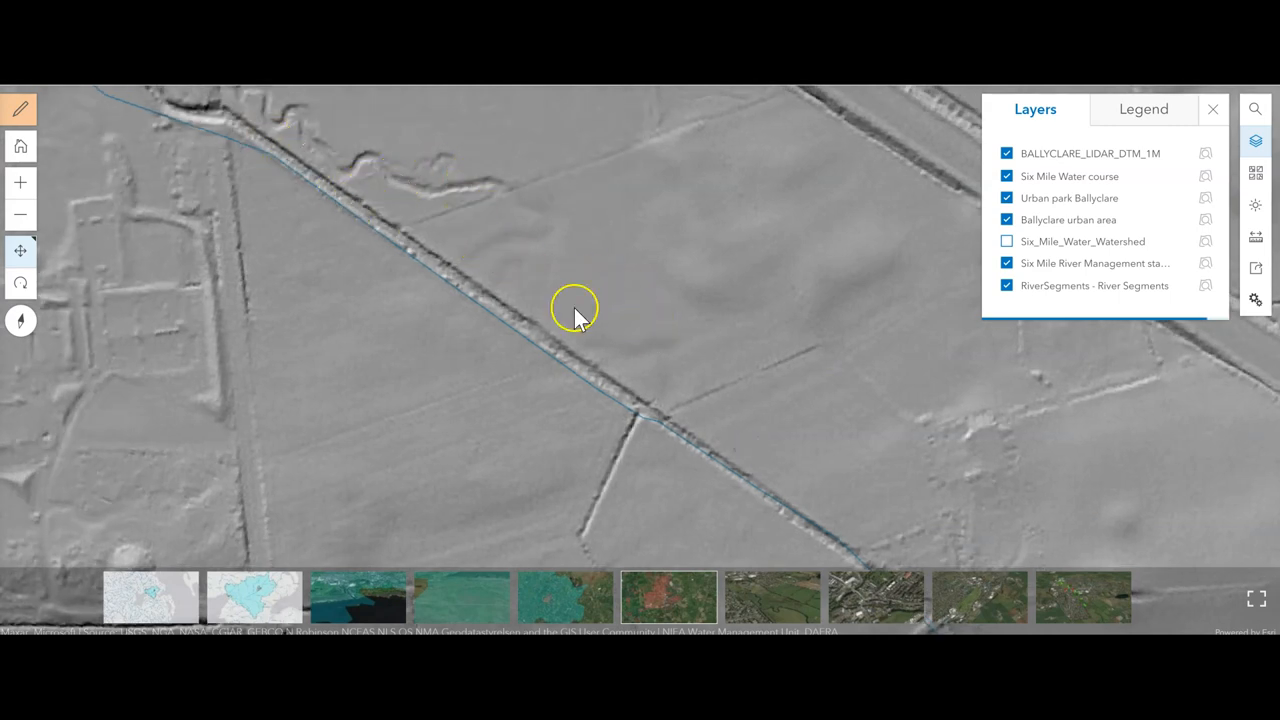
{"action": "mouse_move", "coordinate": [505, 345]}
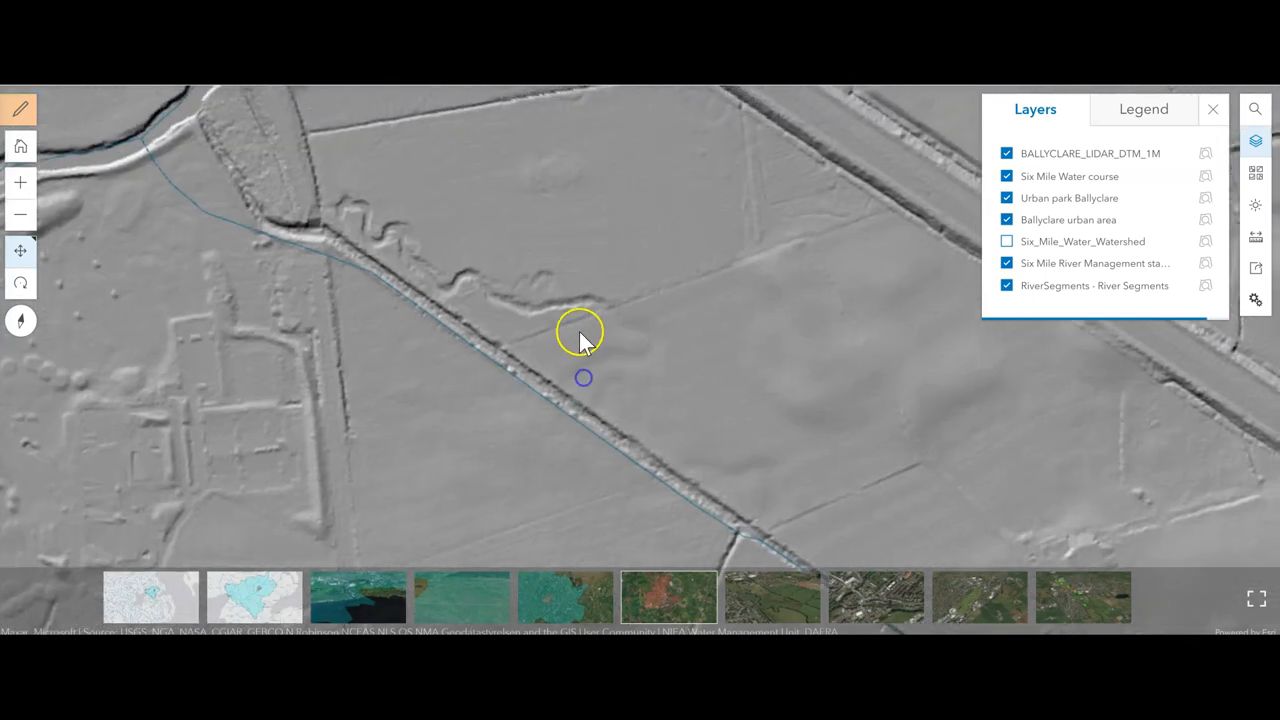
{"action": "left_click_drag", "start_coordinate": [583, 342], "coordinate": [393, 262]}
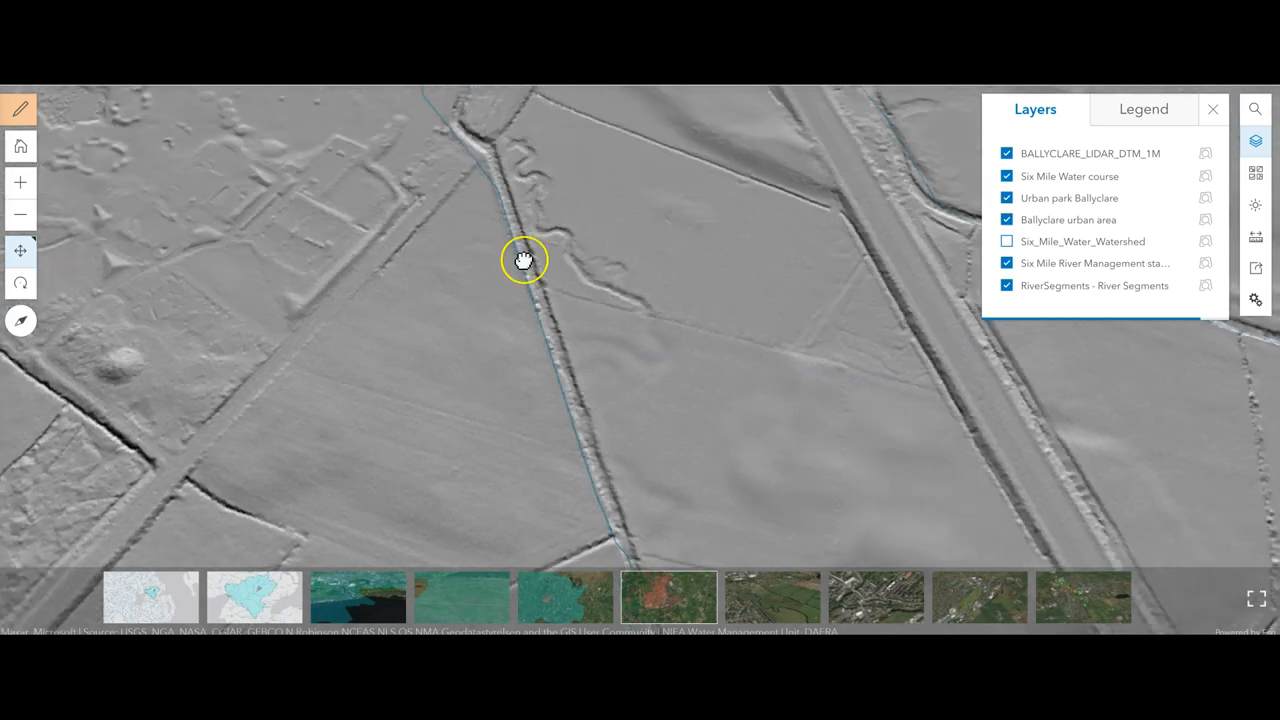
{"action": "left_click_drag", "start_coordinate": [523, 260], "coordinate": [508, 383]}
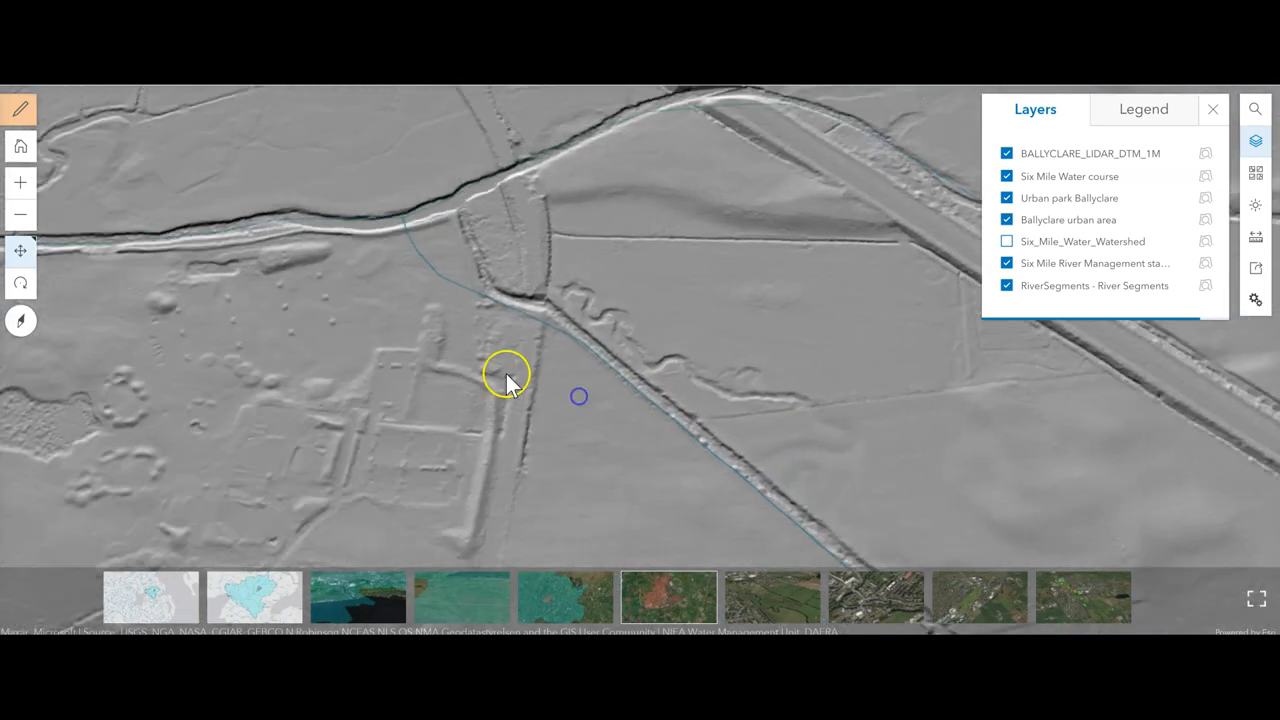
{"action": "left_click_drag", "start_coordinate": [510, 380], "coordinate": [730, 435]}
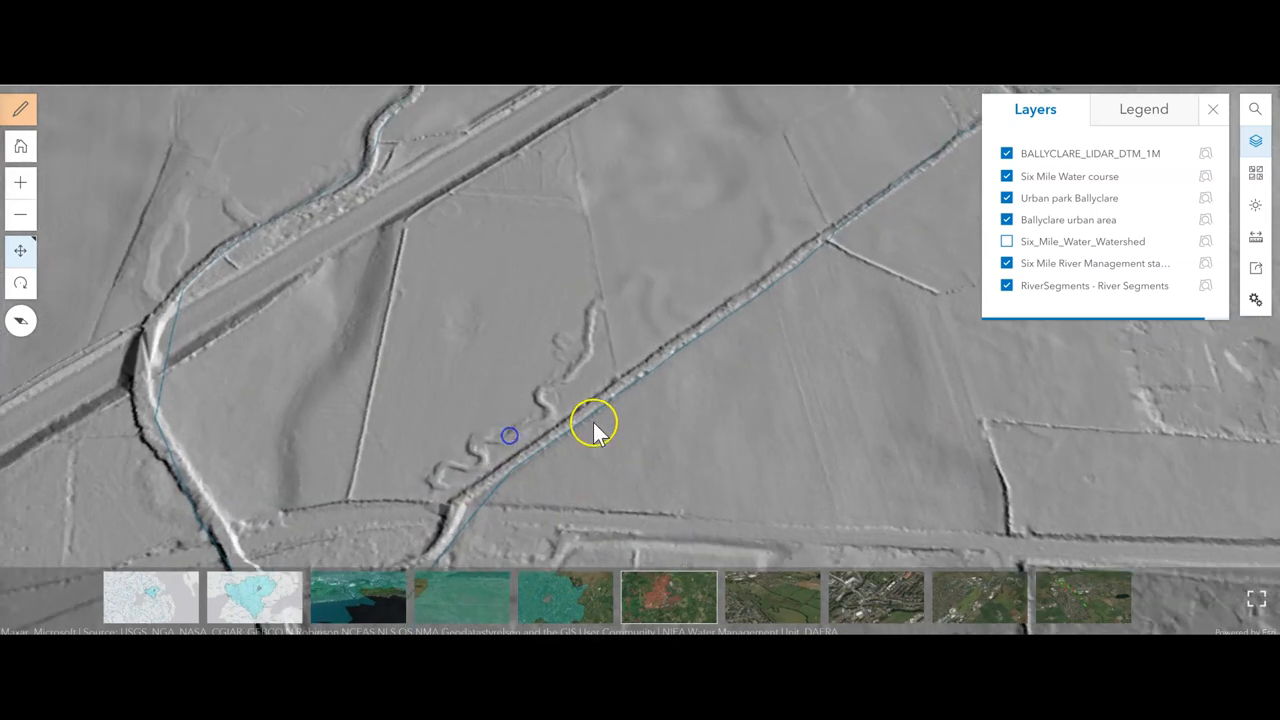
Orbit and tilt the terrain to view the meander loops along the straightened channel
{"action": "left_click_drag", "start_coordinate": [595, 430], "coordinate": [422, 500]}
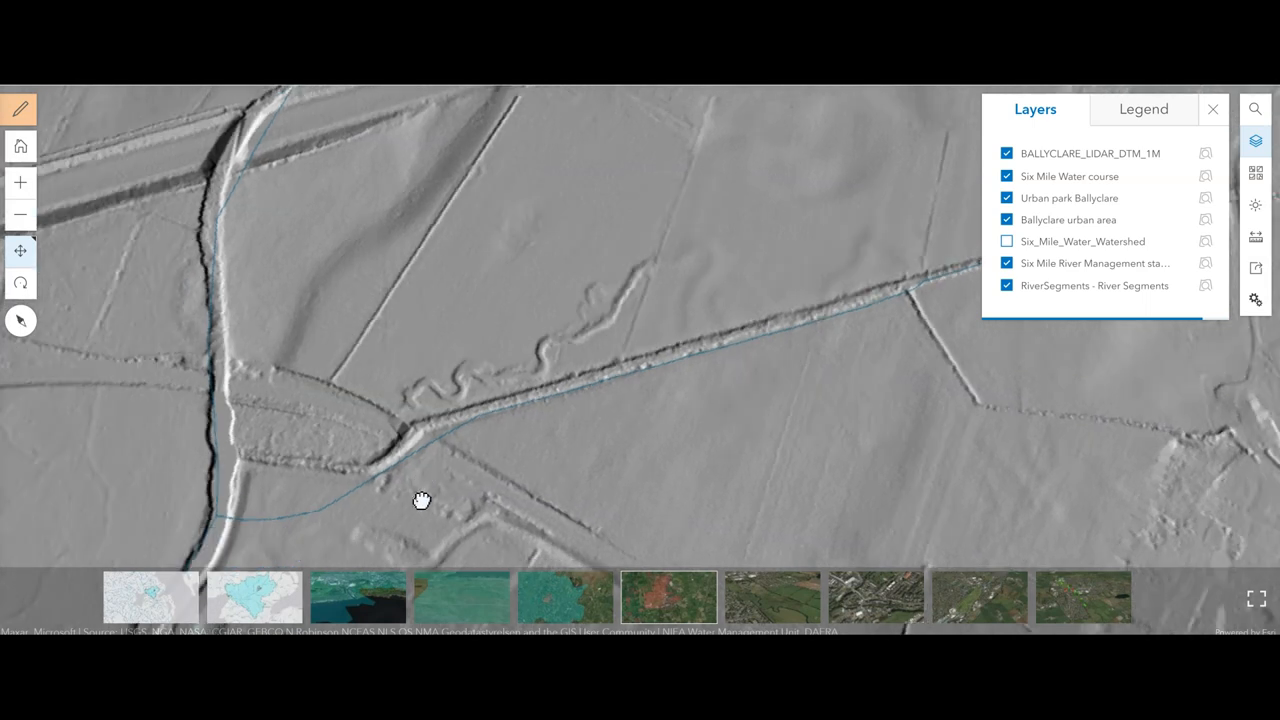
{"action": "left_click_drag", "start_coordinate": [422, 500], "coordinate": [755, 464]}
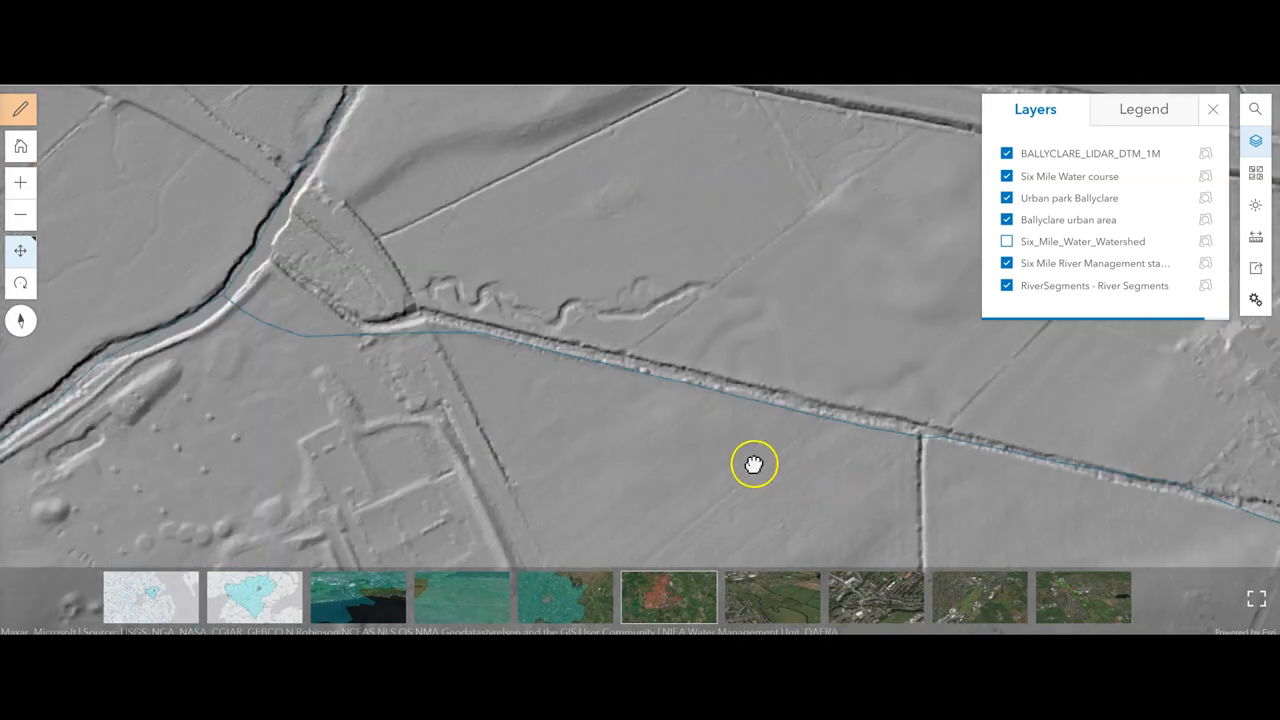
{"action": "left_click_drag", "start_coordinate": [755, 464], "coordinate": [530, 411]}
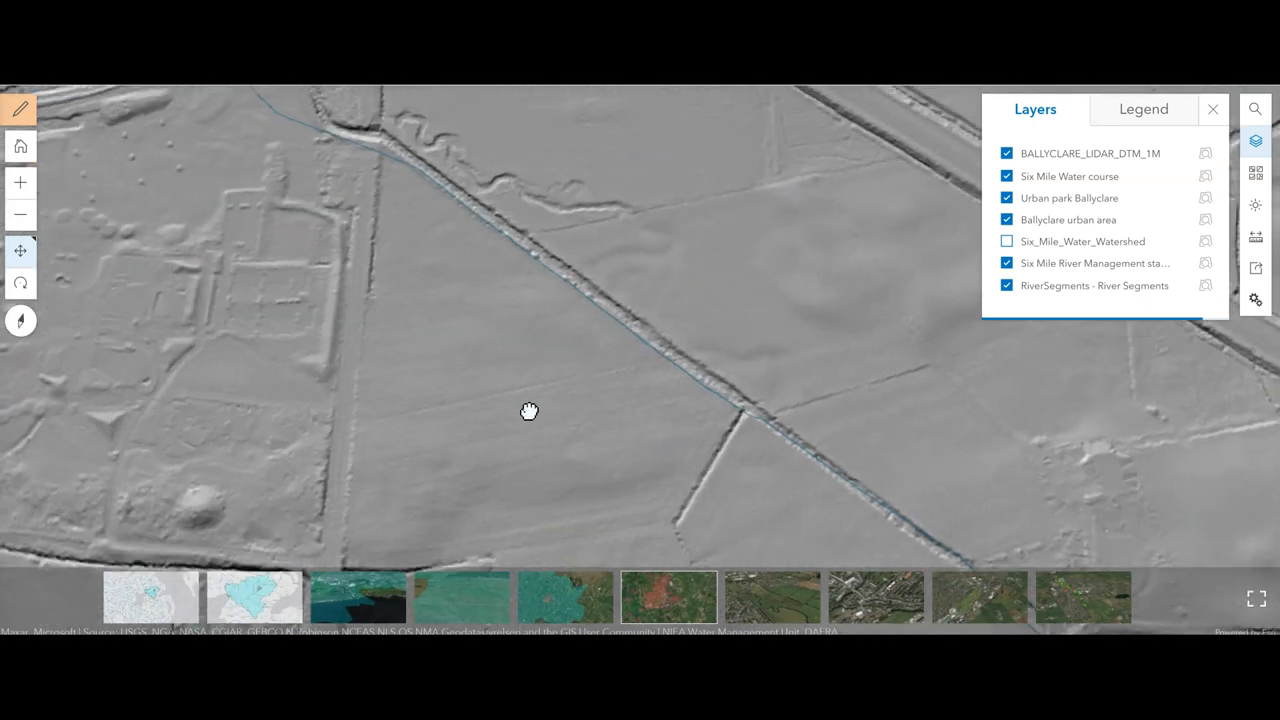
{"action": "left_click_drag", "start_coordinate": [530, 411], "coordinate": [730, 400]}
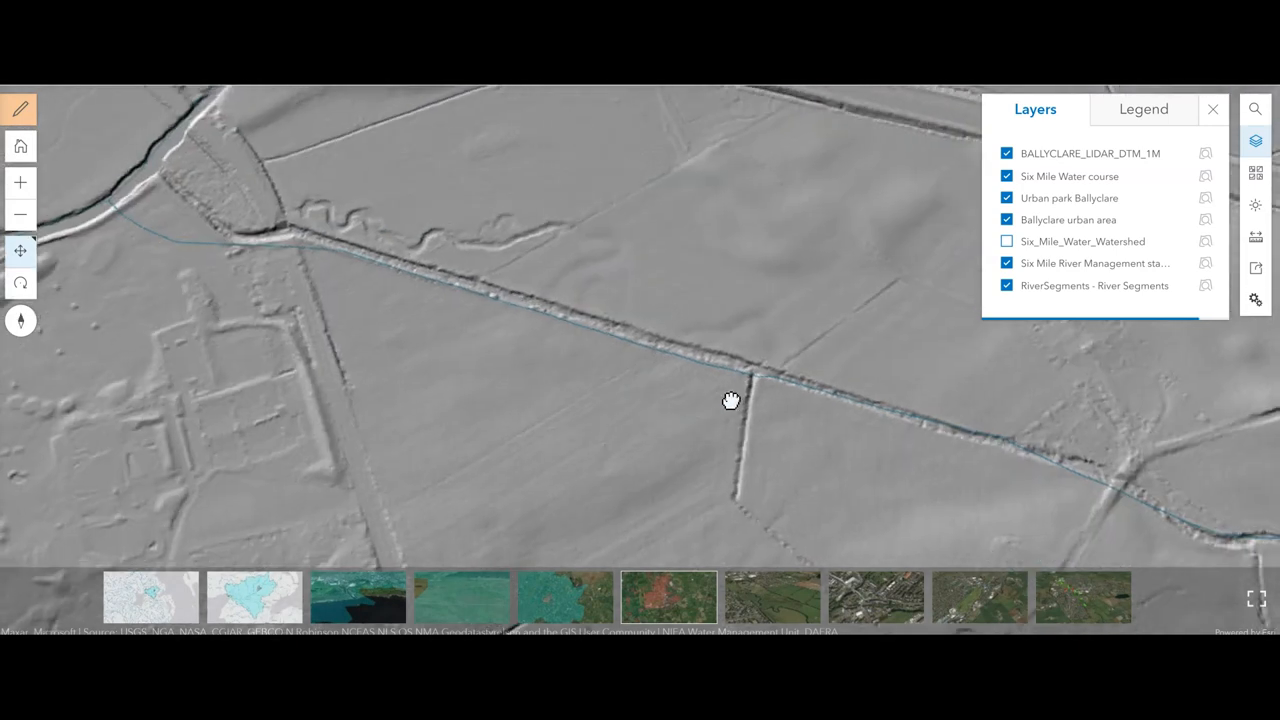
{"action": "left_click_drag", "start_coordinate": [730, 400], "coordinate": [820, 397]}
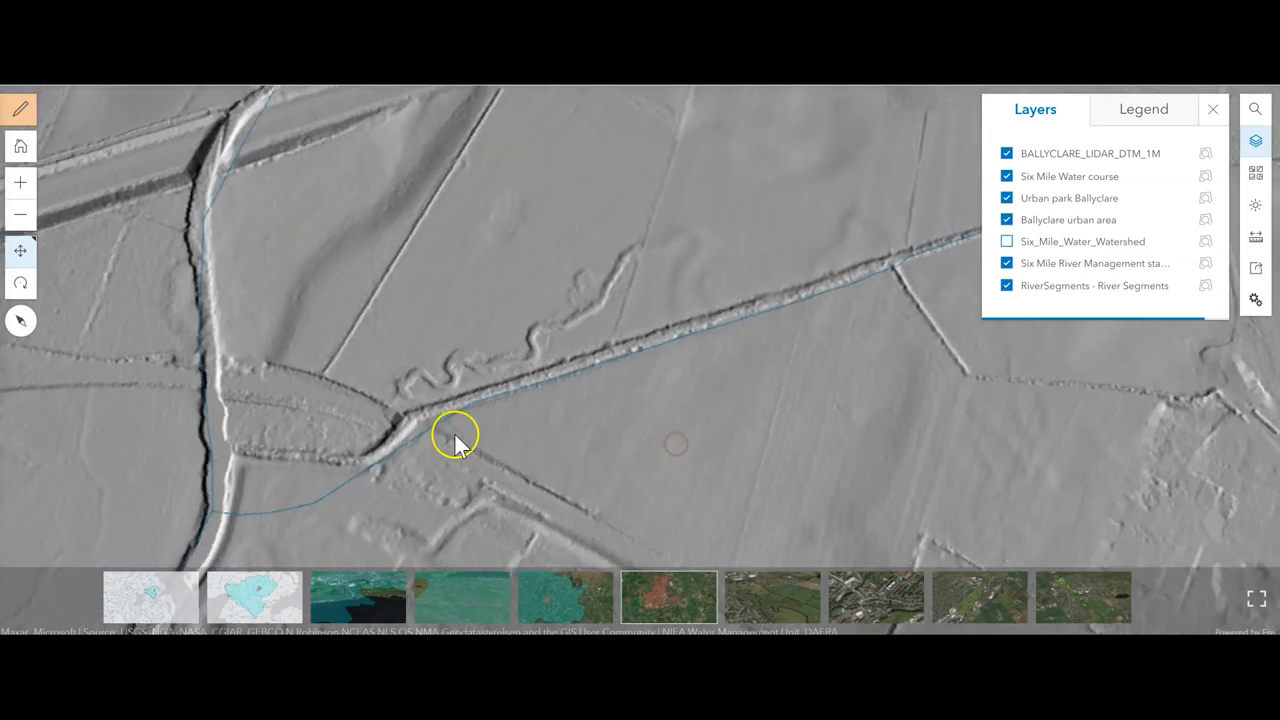
{"action": "left_click_drag", "start_coordinate": [455, 435], "coordinate": [563, 447]}
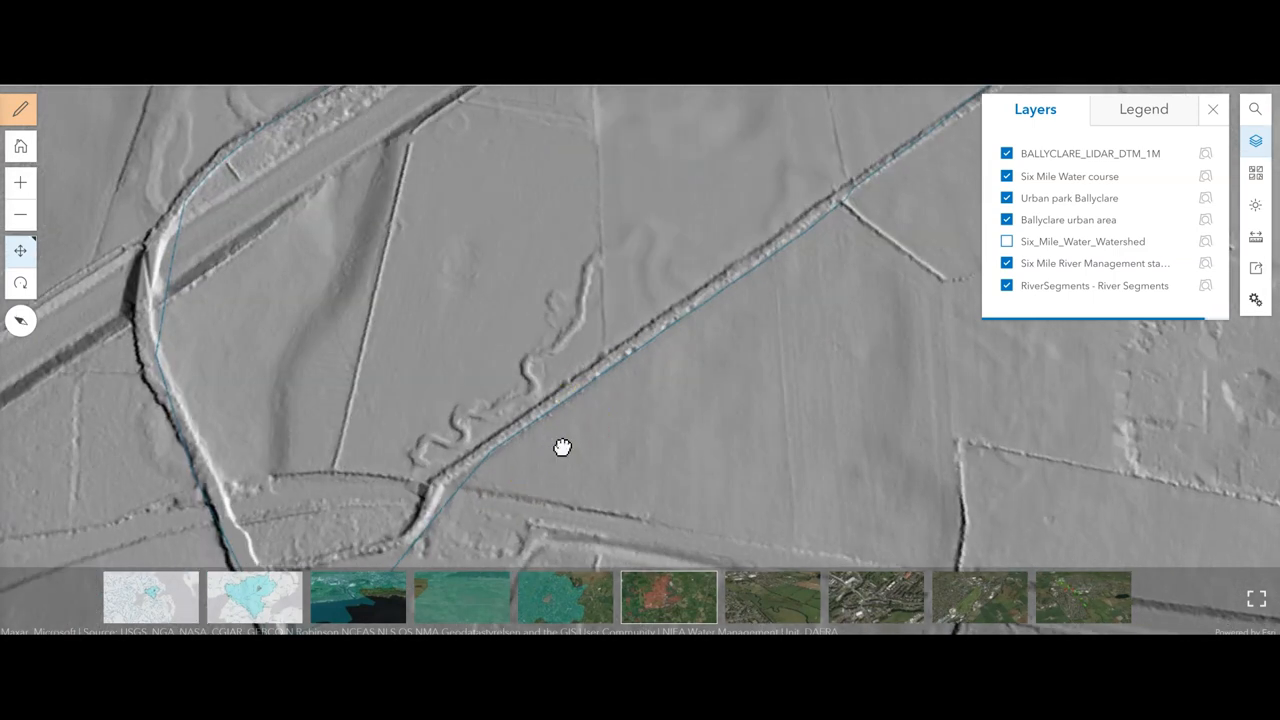
{"action": "left_click_drag", "start_coordinate": [563, 446], "coordinate": [710, 420]}
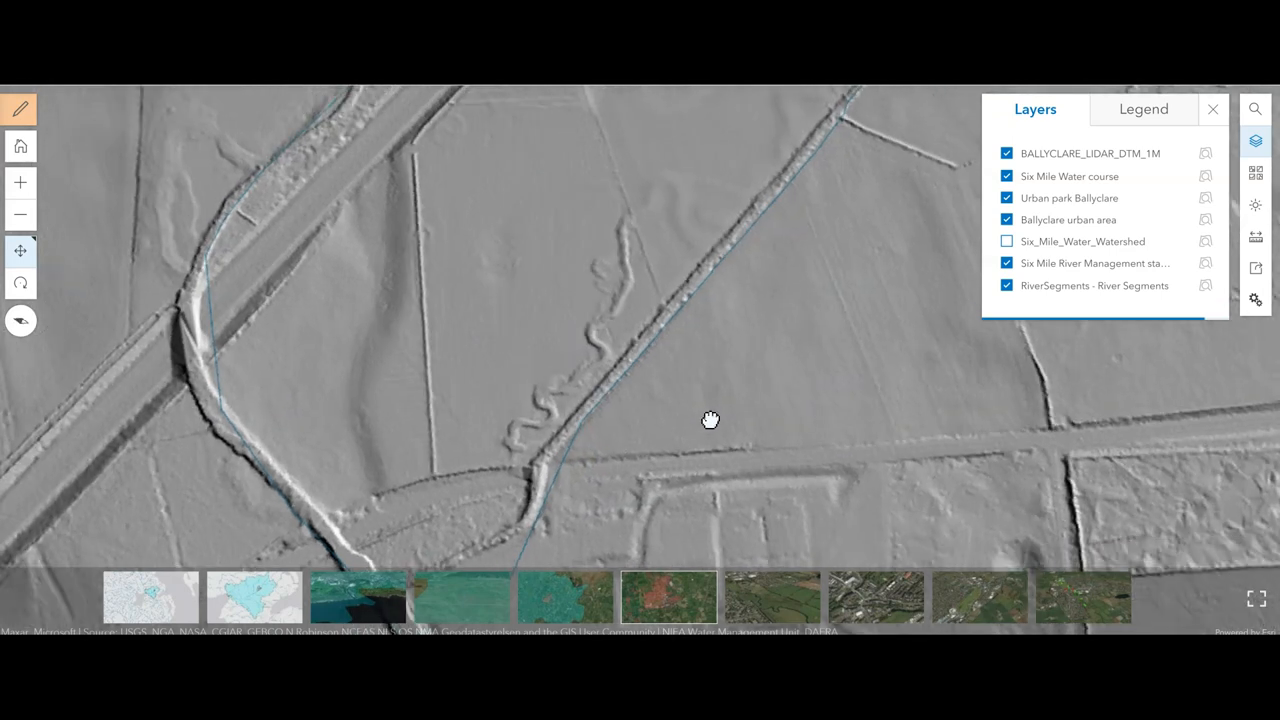
{"action": "left_click_drag", "start_coordinate": [710, 419], "coordinate": [814, 404]}
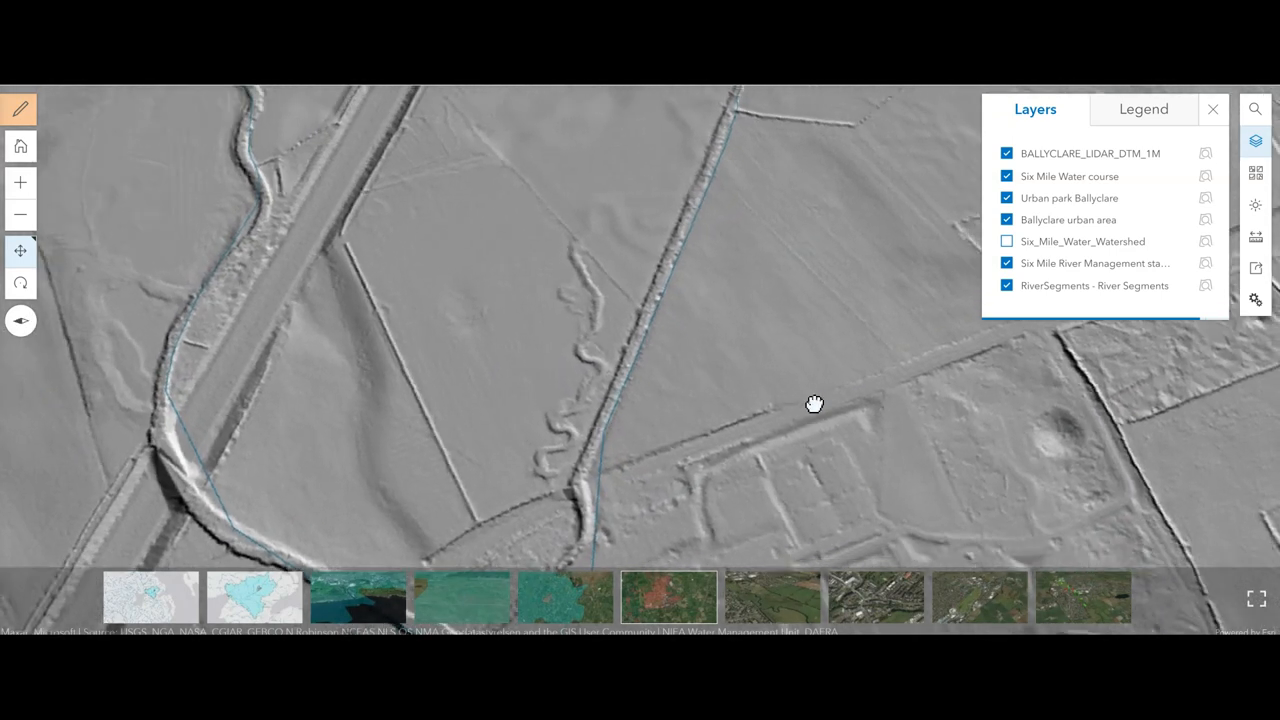
{"action": "left_click_drag", "start_coordinate": [815, 404], "coordinate": [660, 414]}
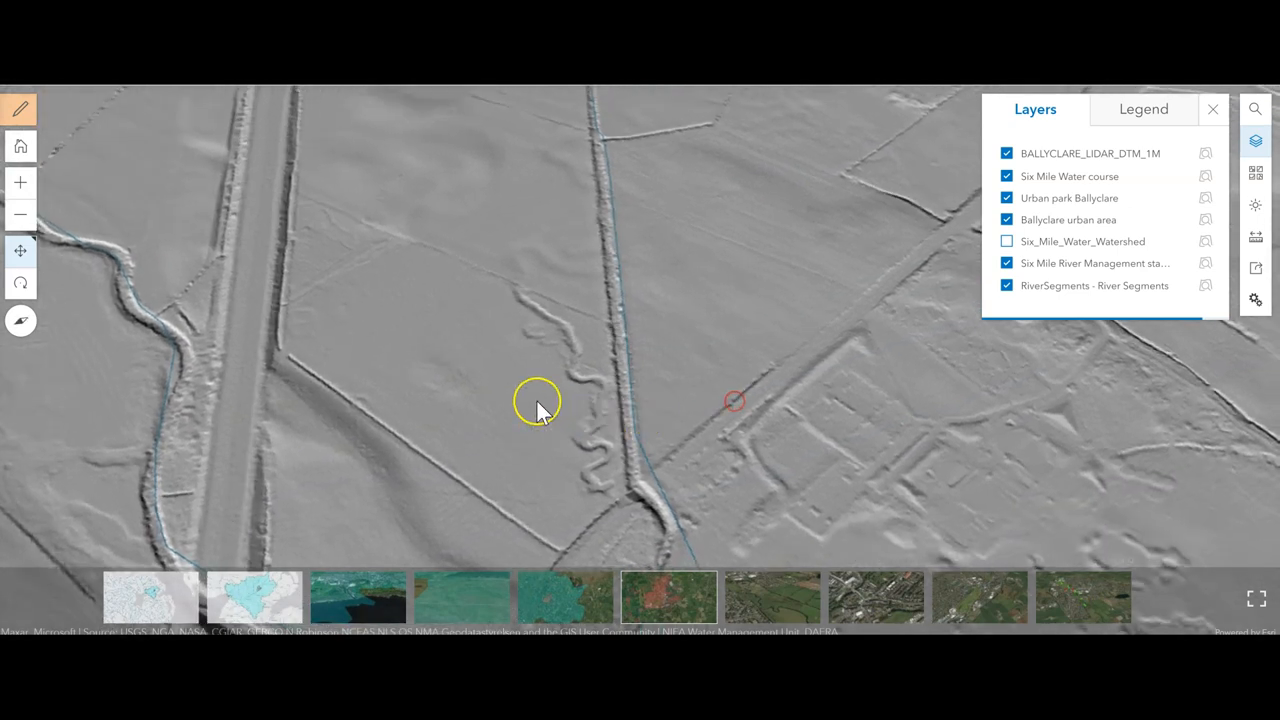
Orbit the scene to show the meanders, nearby earthworks and the road crossing above the channel
{"action": "left_click_drag", "start_coordinate": [537, 402], "coordinate": [703, 427]}
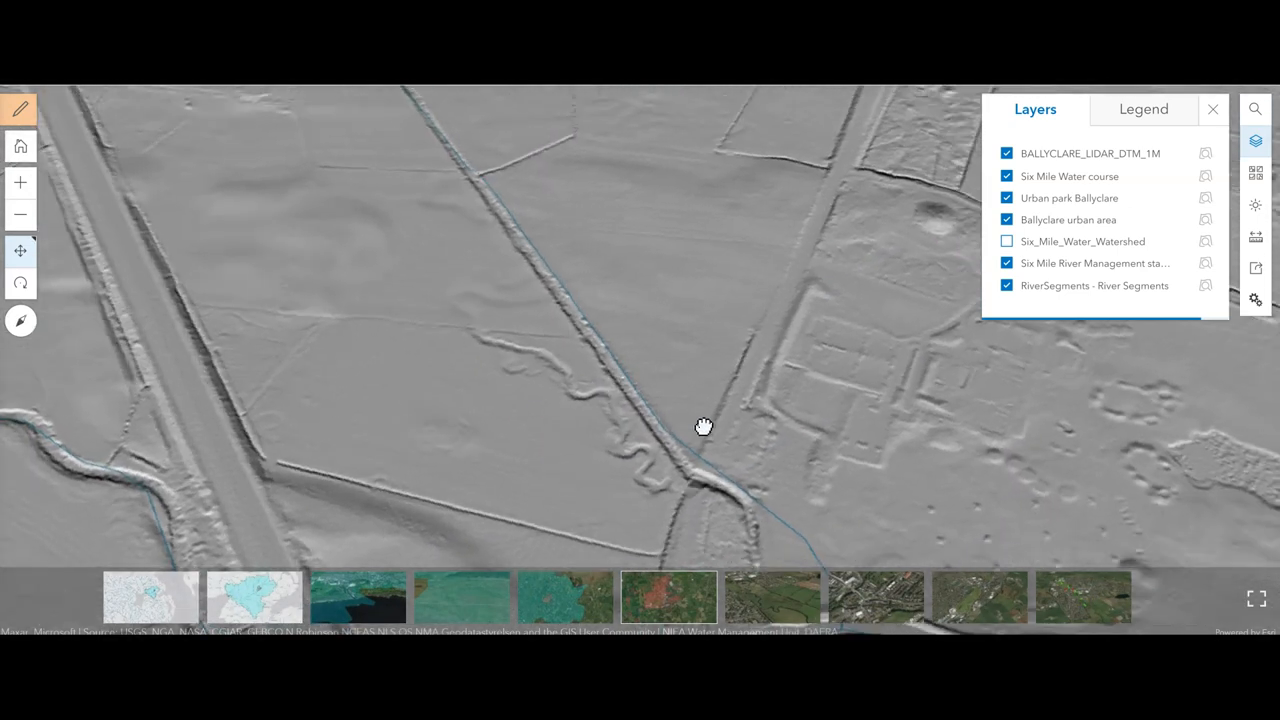
{"action": "left_click_drag", "start_coordinate": [704, 427], "coordinate": [615, 442]}
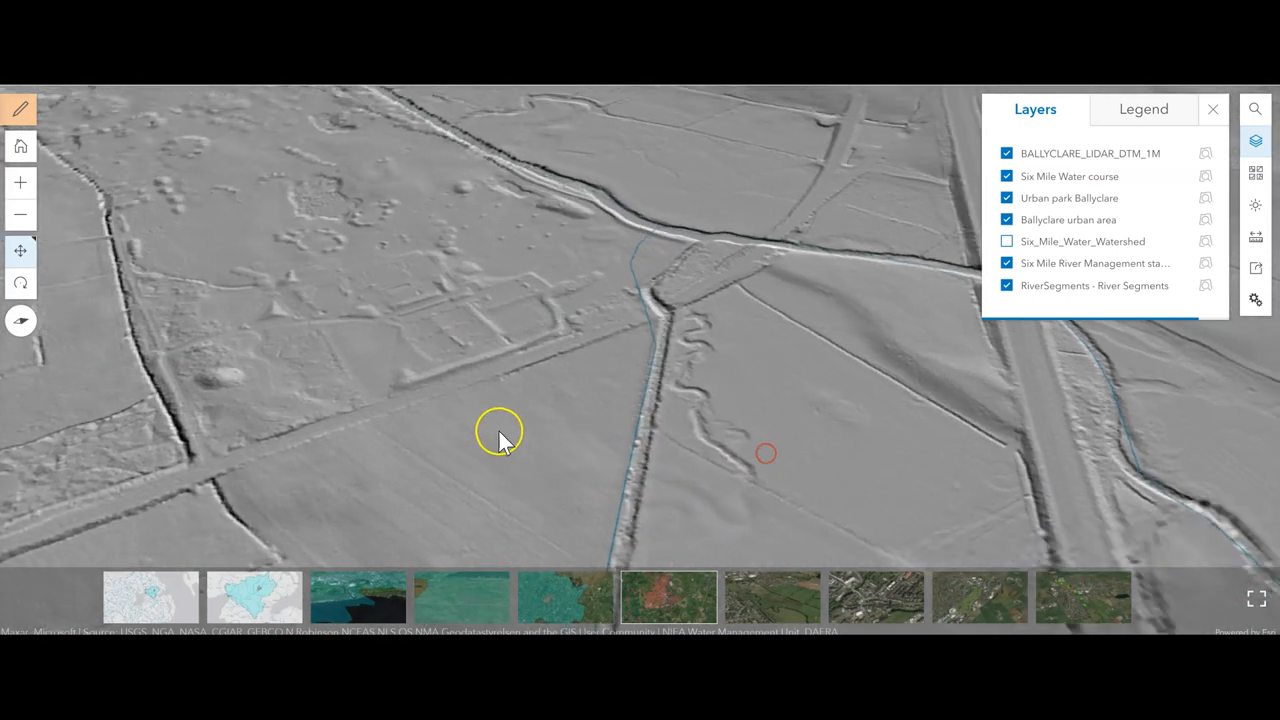
{"action": "left_click_drag", "start_coordinate": [500, 440], "coordinate": [850, 480]}
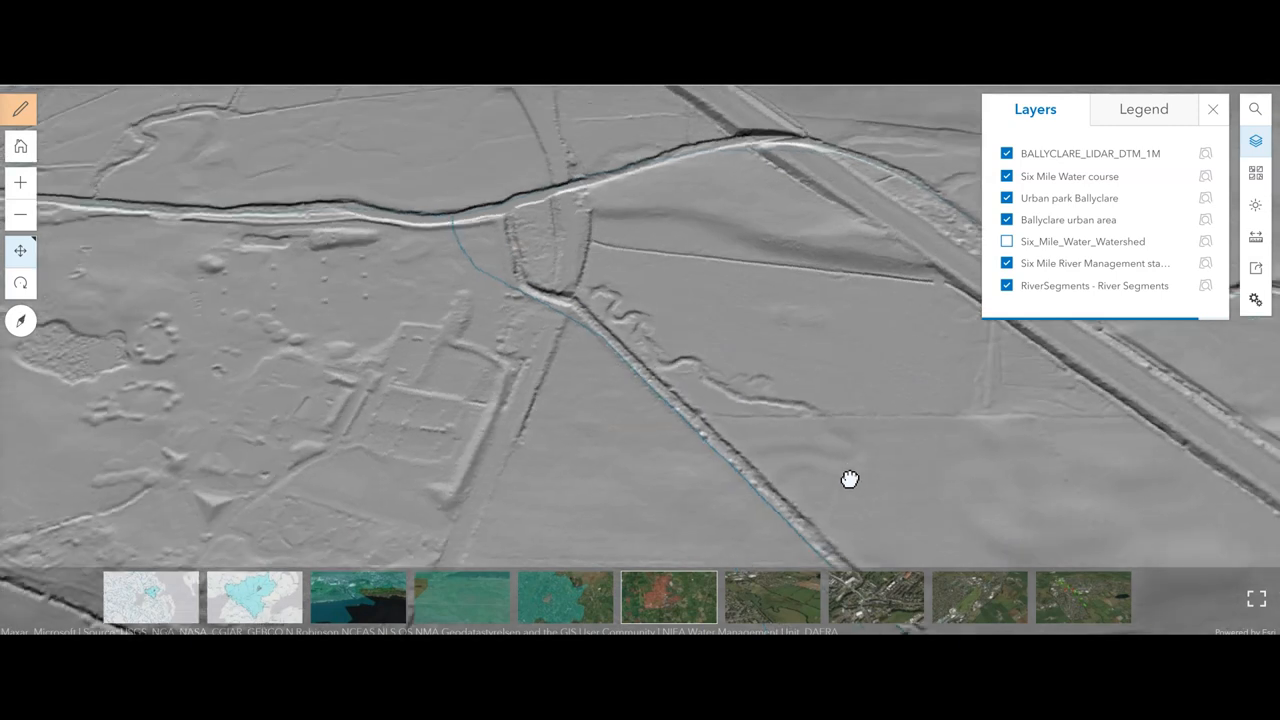
{"action": "left_click_drag", "start_coordinate": [850, 480], "coordinate": [633, 380]}
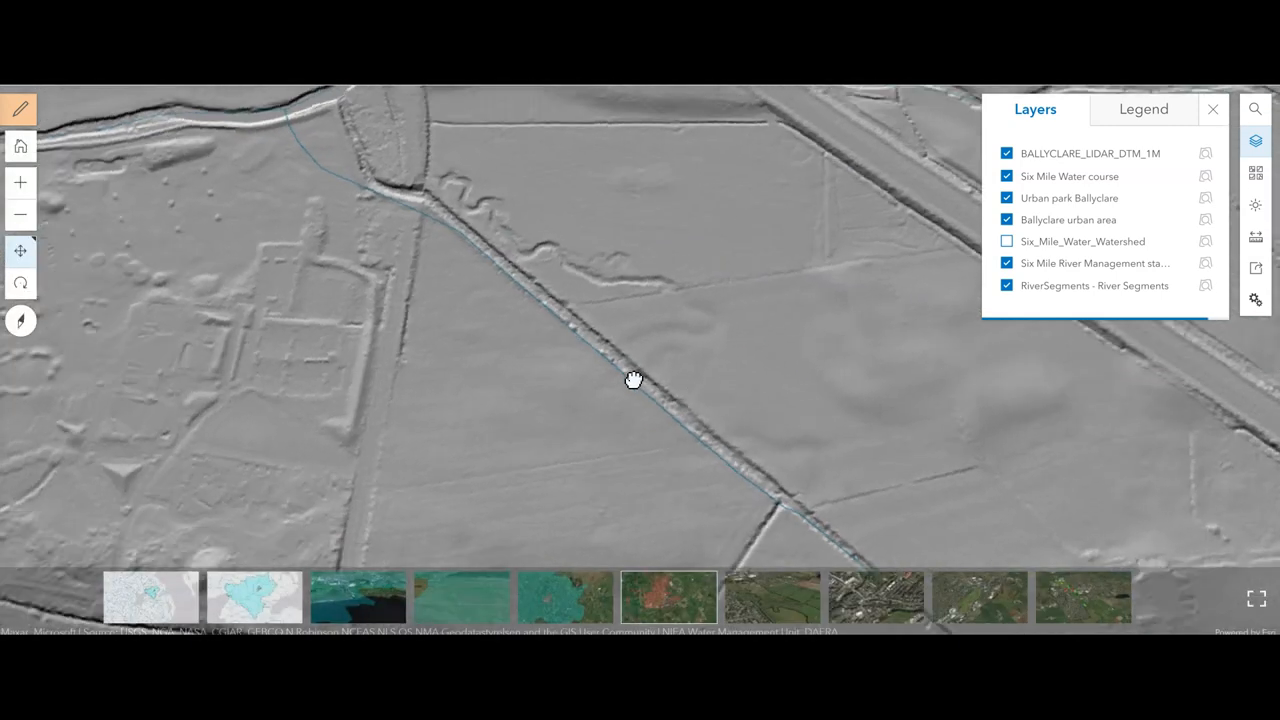
{"action": "left_click_drag", "start_coordinate": [633, 381], "coordinate": [793, 361]}
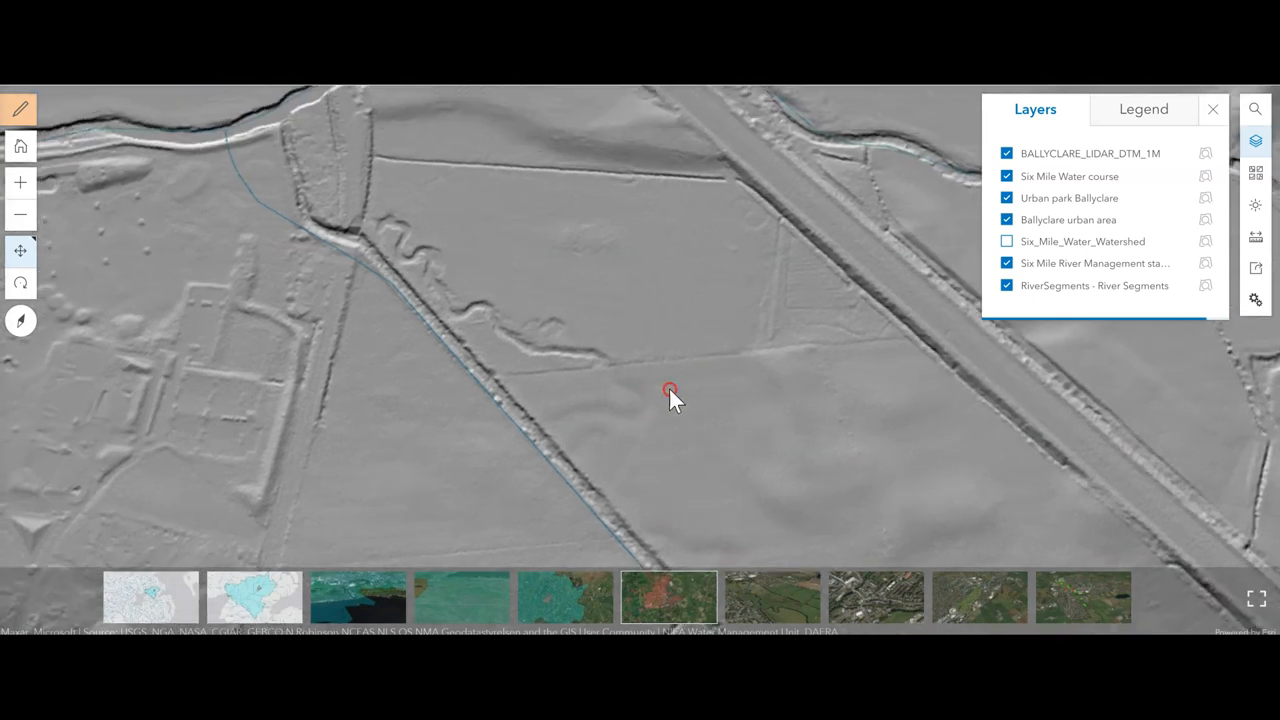
{"action": "left_click_drag", "start_coordinate": [670, 390], "coordinate": [515, 440]}
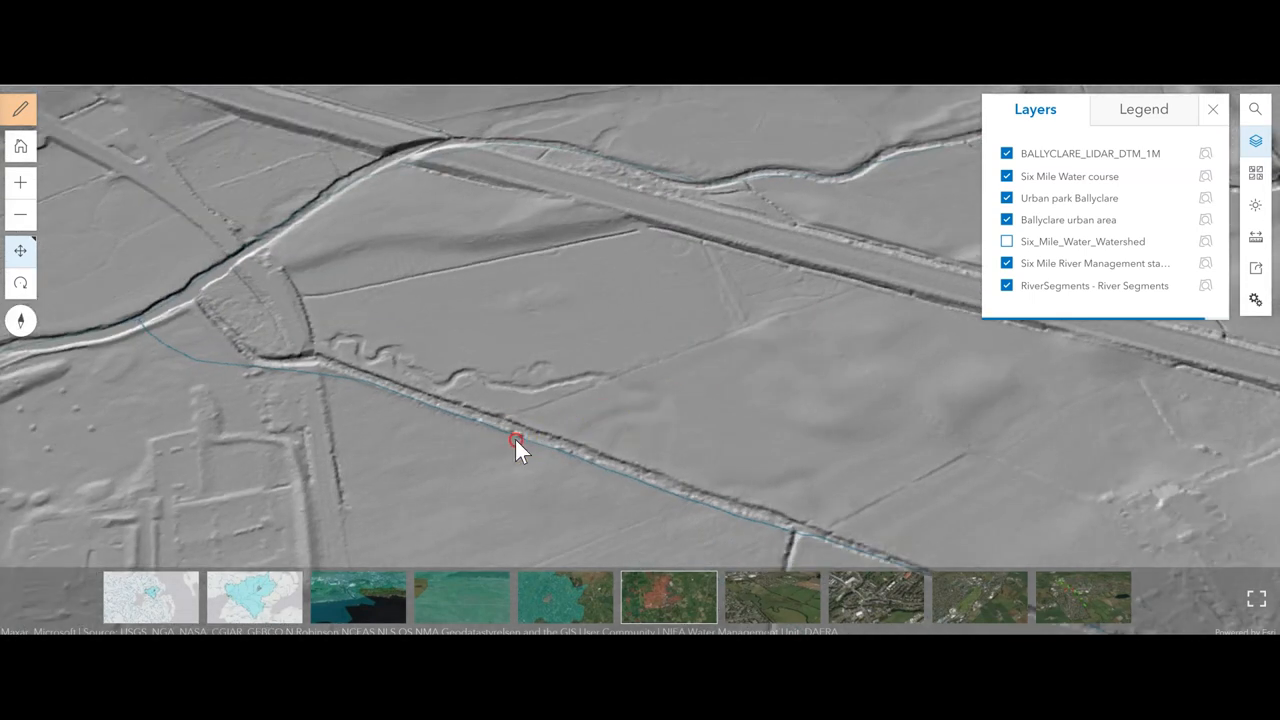